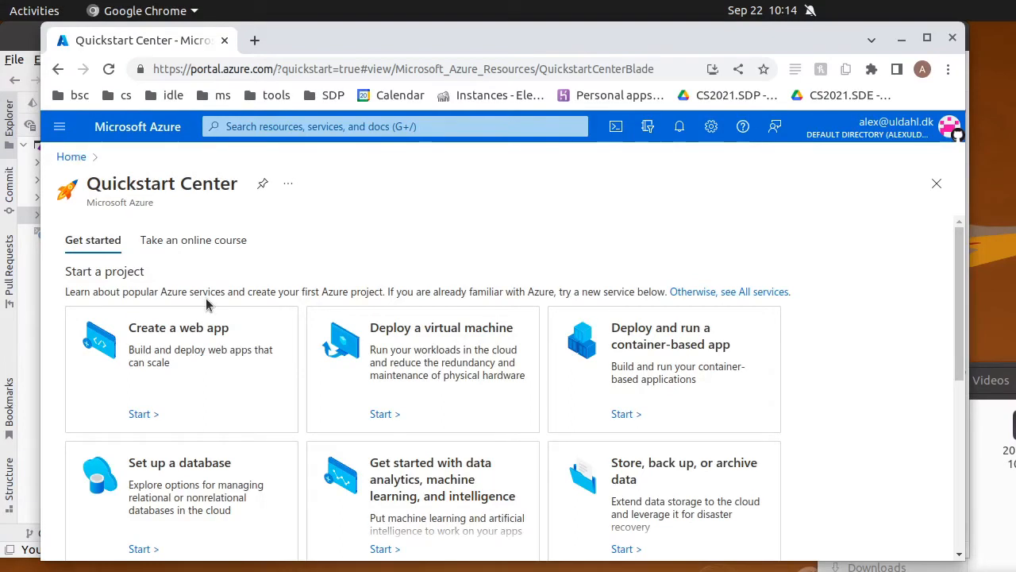
Start a new web app in the Quickstart Center, choosing Azure Web Apps hosting
scroll(down, 3)
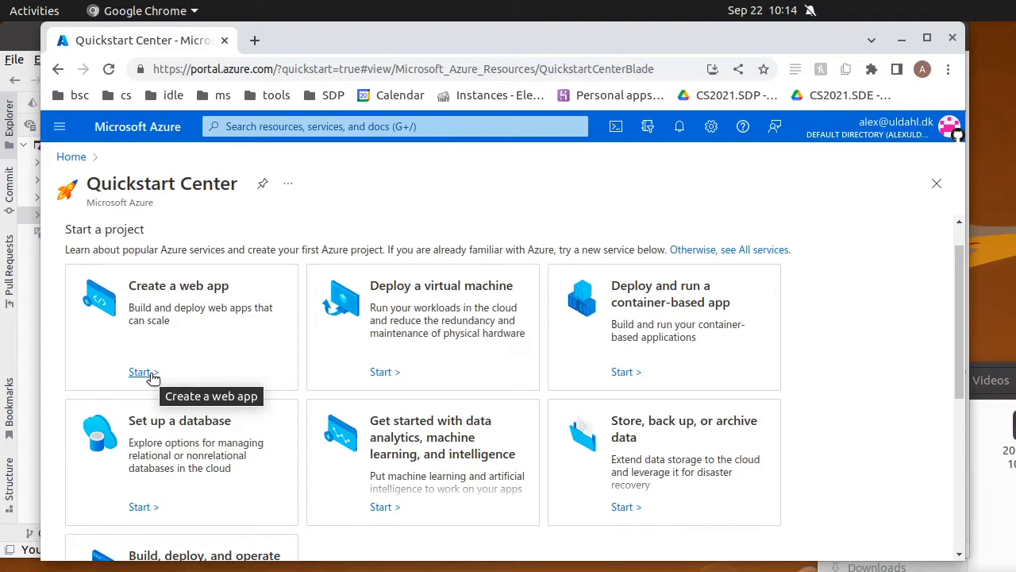
click(141, 372)
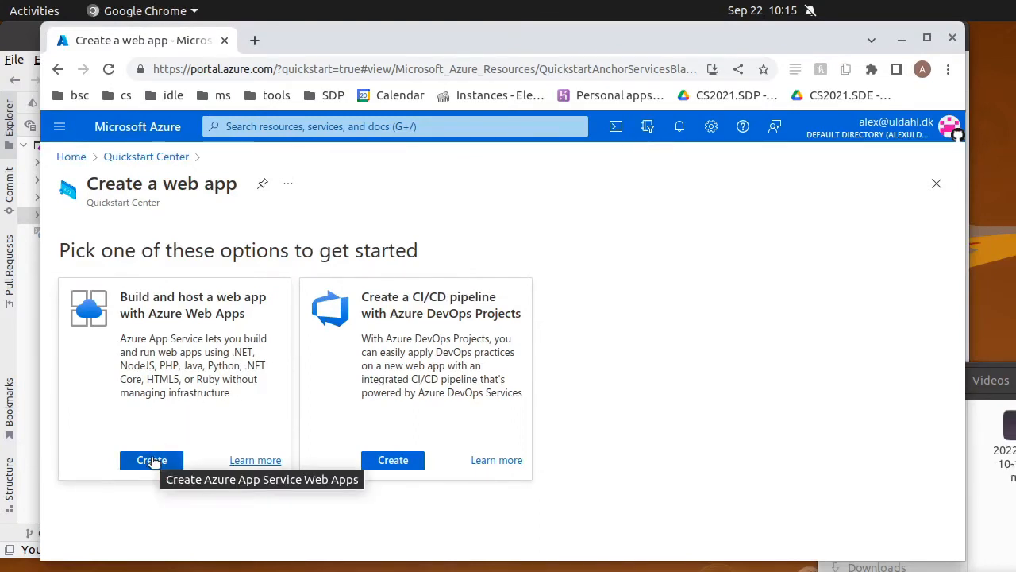
mouse_move(185, 300)
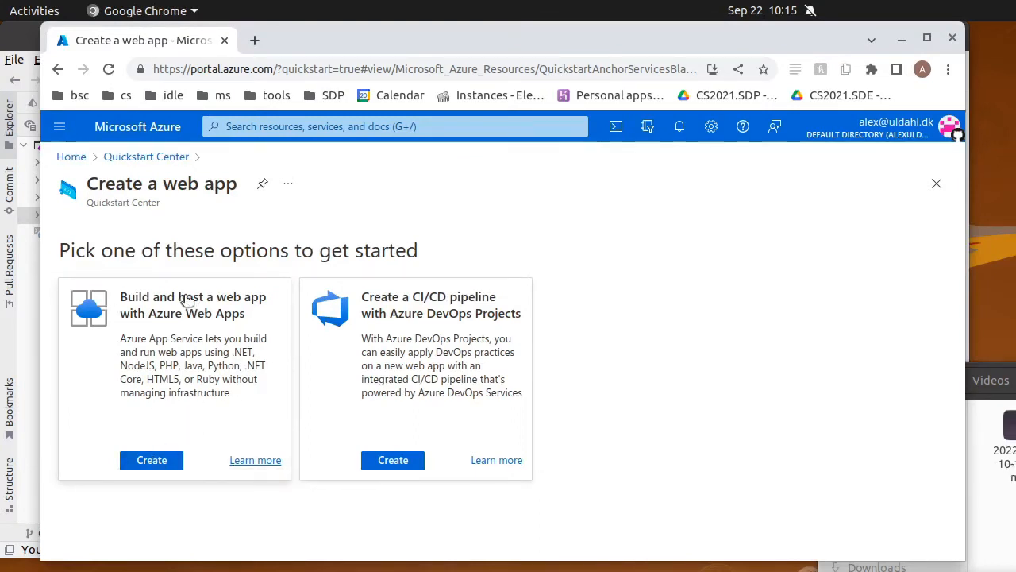
mouse_move(159, 477)
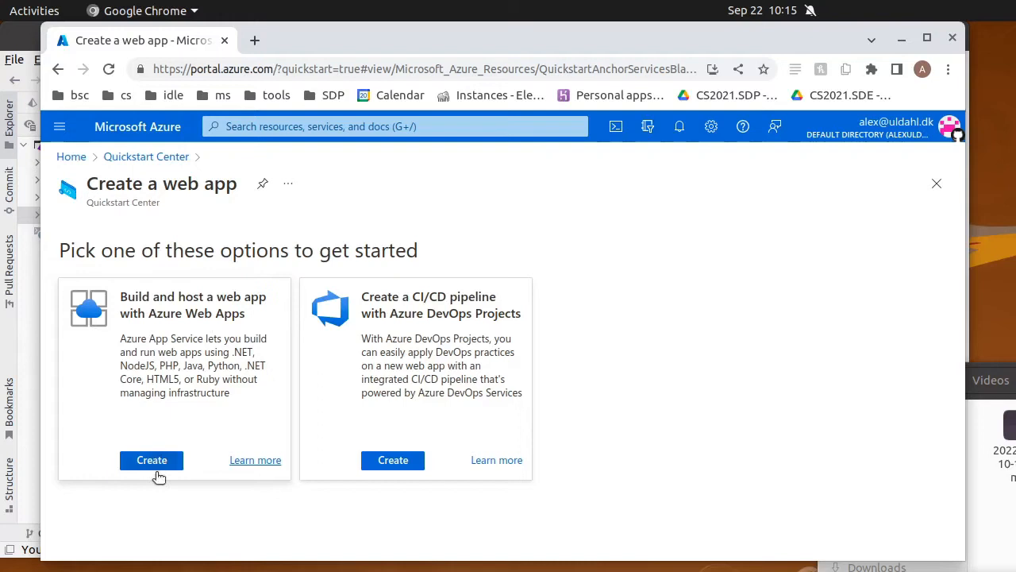
click(152, 461)
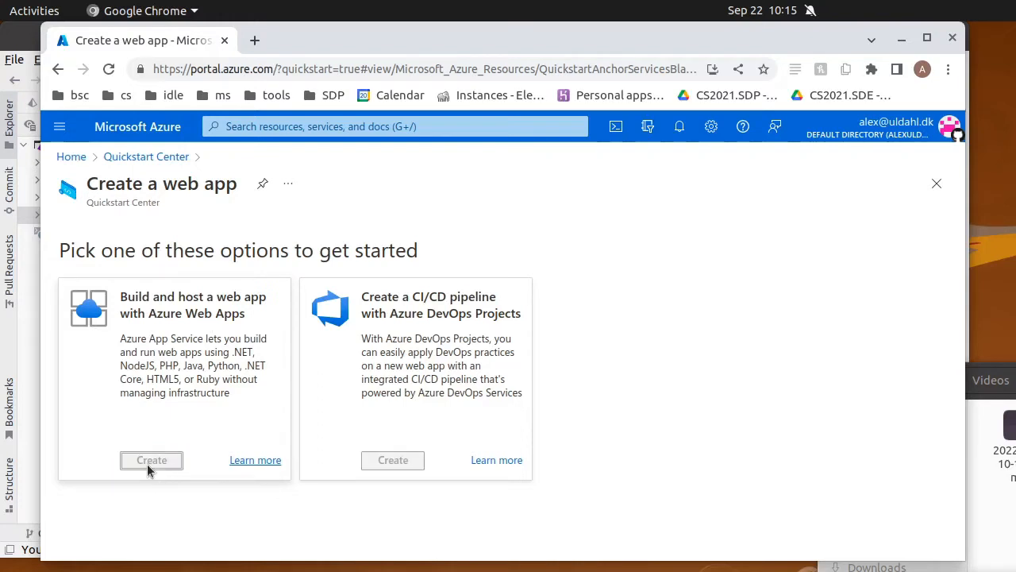
Create the new resource group ResourceGroup1 and name the web app SDP1
click(152, 460)
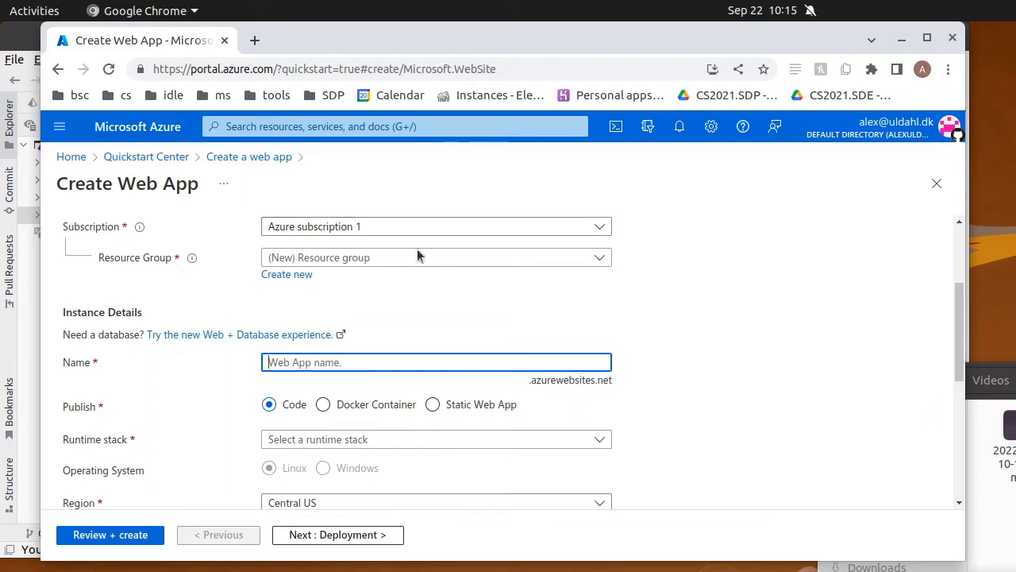
mouse_move(401, 227)
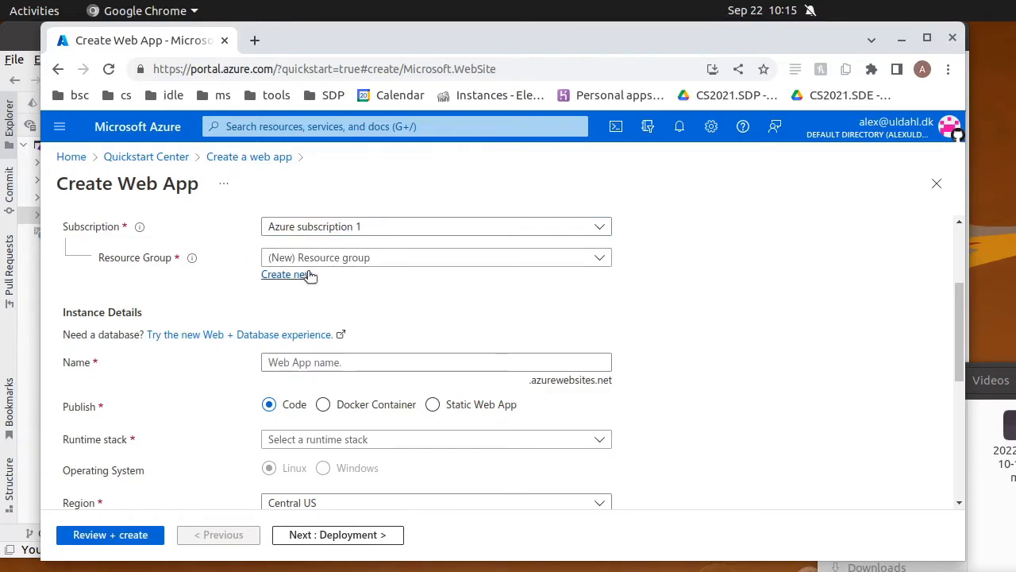
click(286, 274)
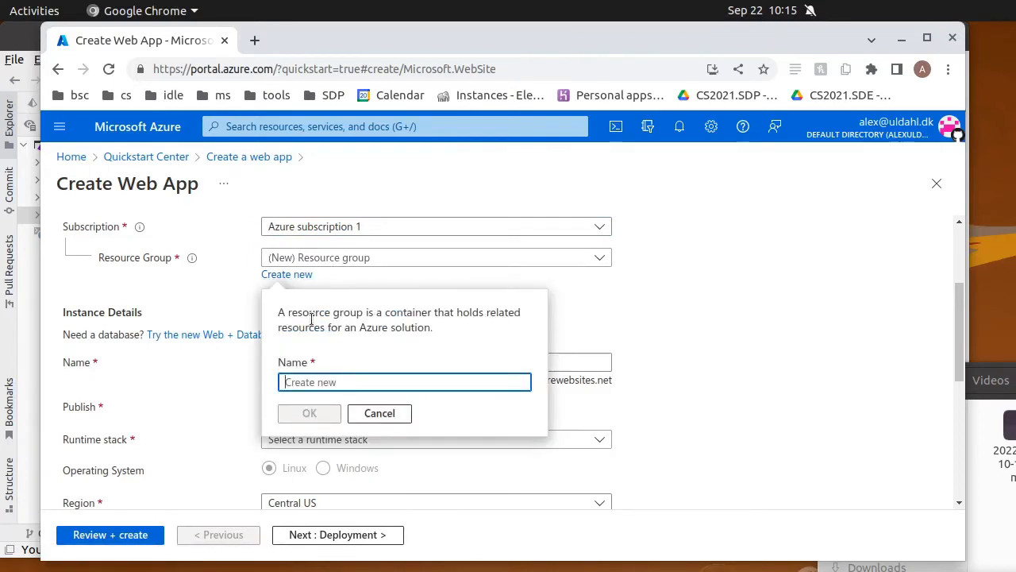
text(ResourceGroup1)
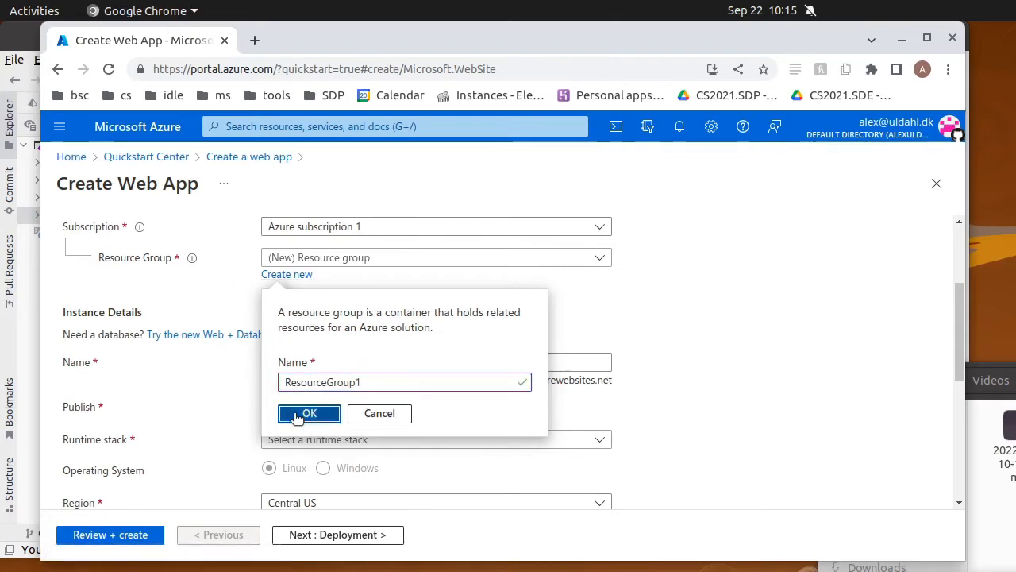
click(309, 412)
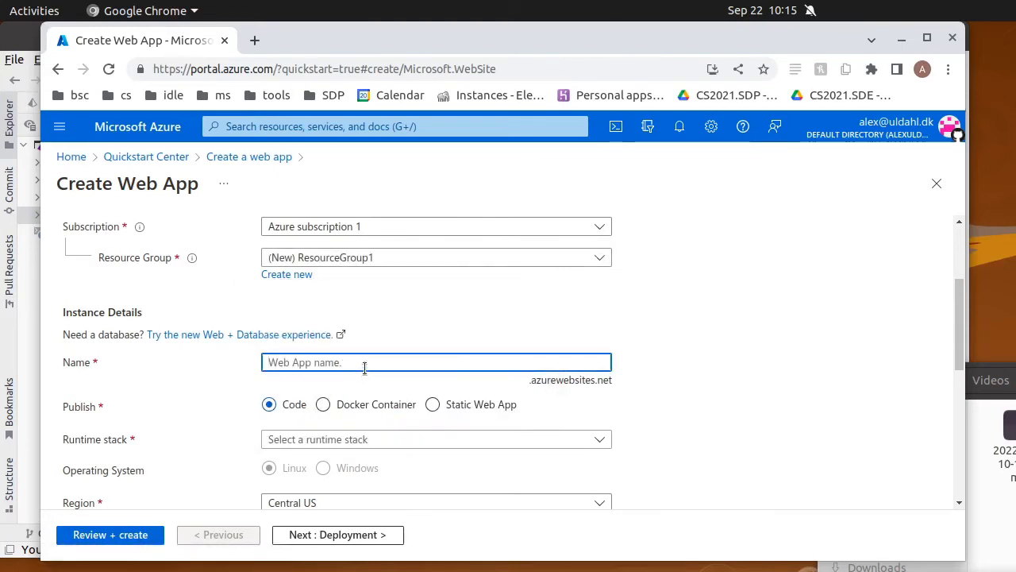
text(SDP1)
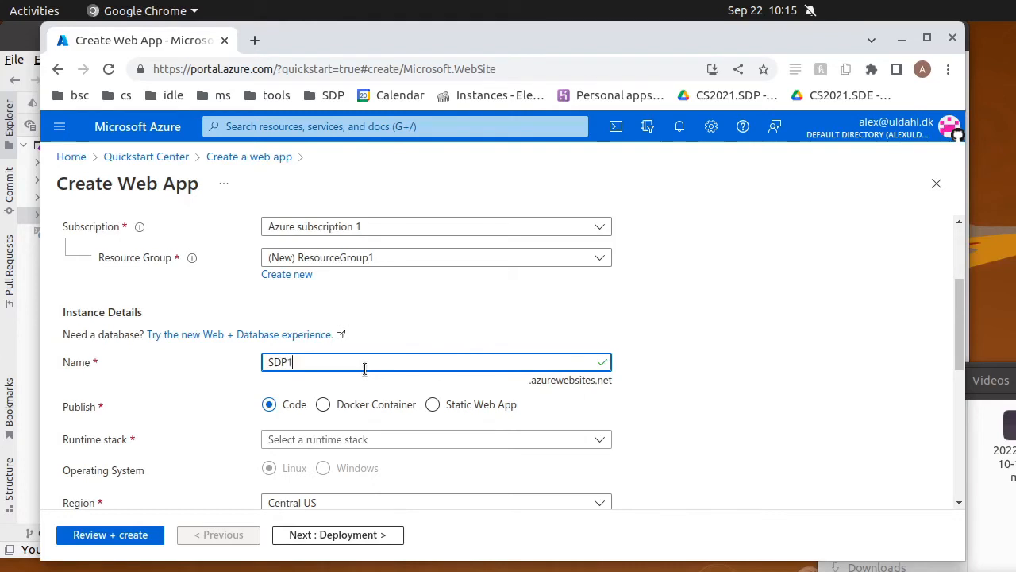
Set the runtime stack to .NET 6 (LTS) and the region to North Europe
scroll(down, 3)
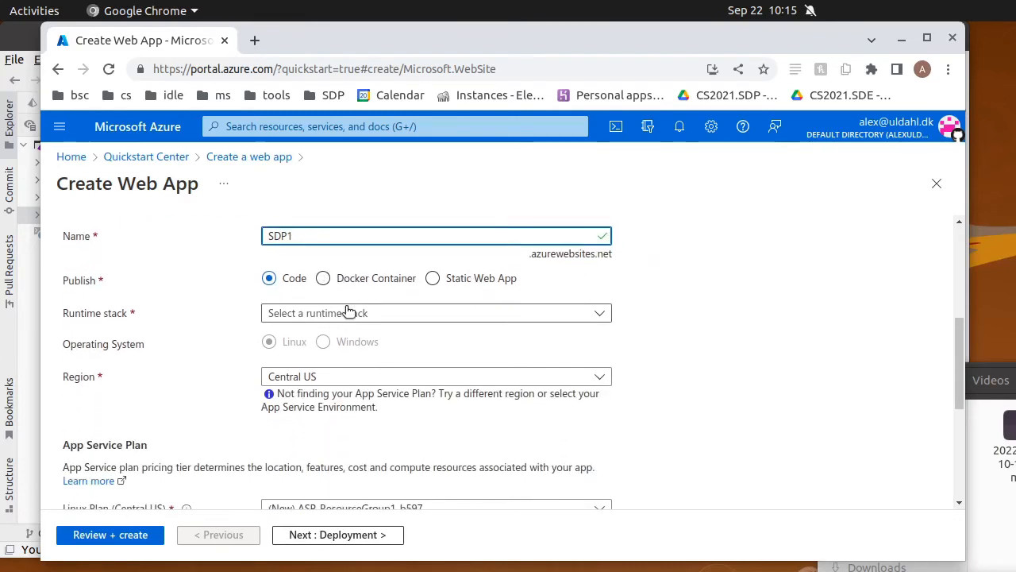
click(435, 313)
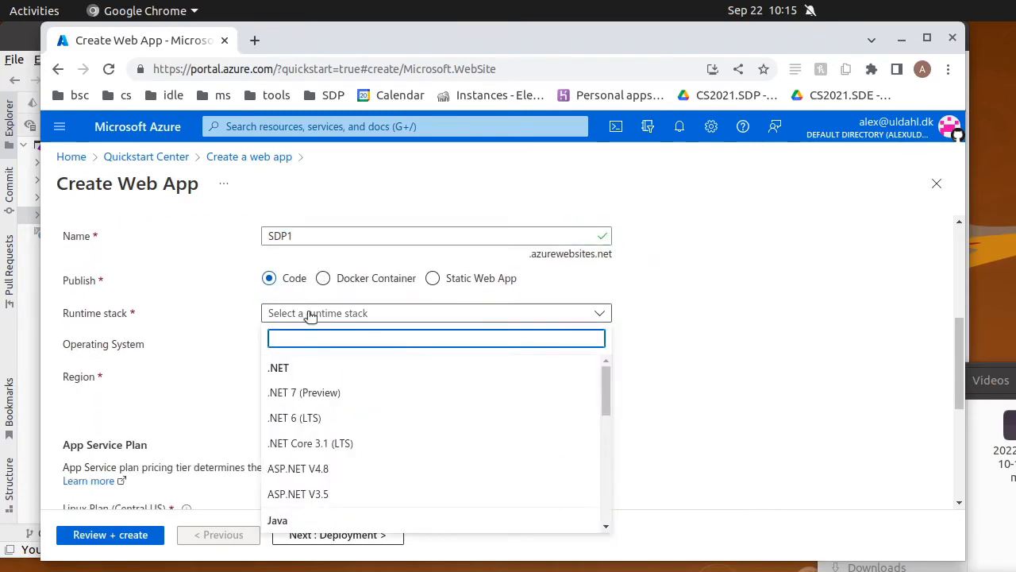
scroll(down, 3)
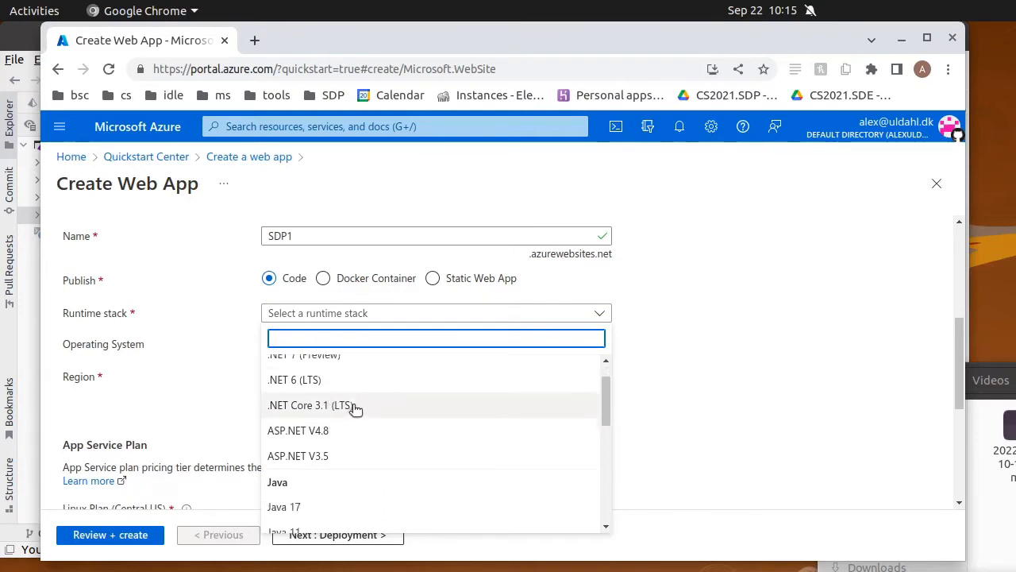
text(.net 6)
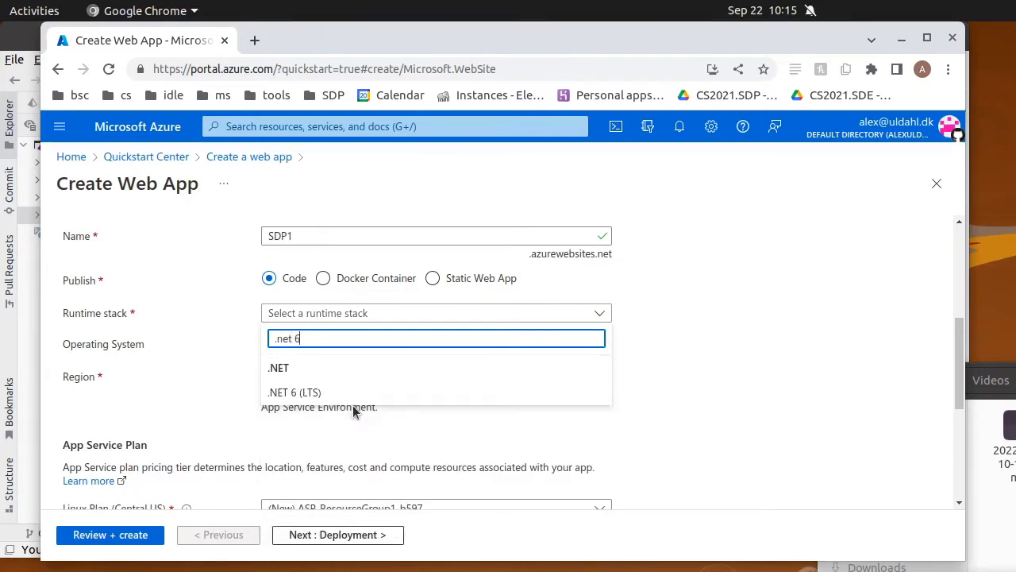
click(294, 392)
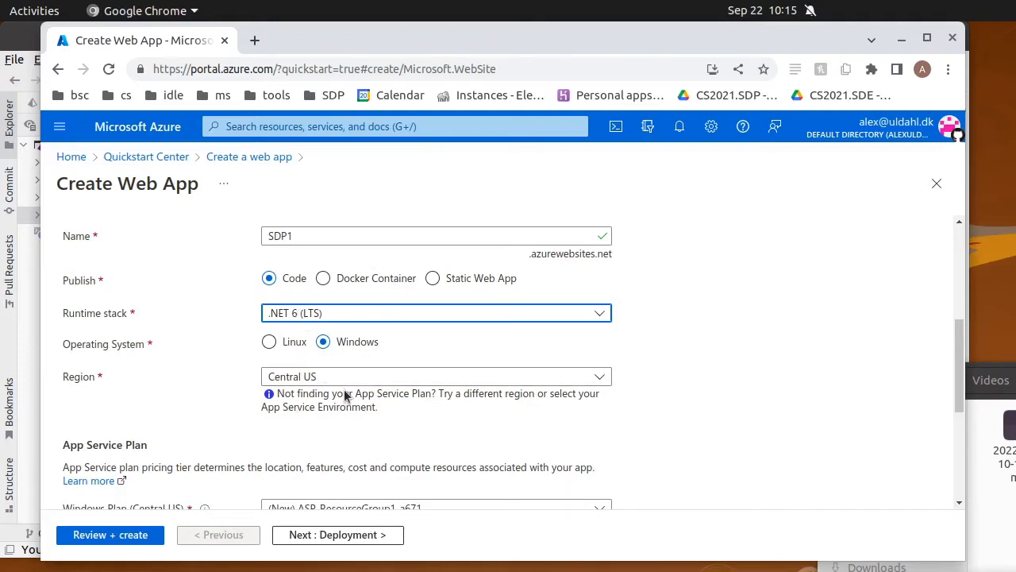
click(435, 377)
text(eu)
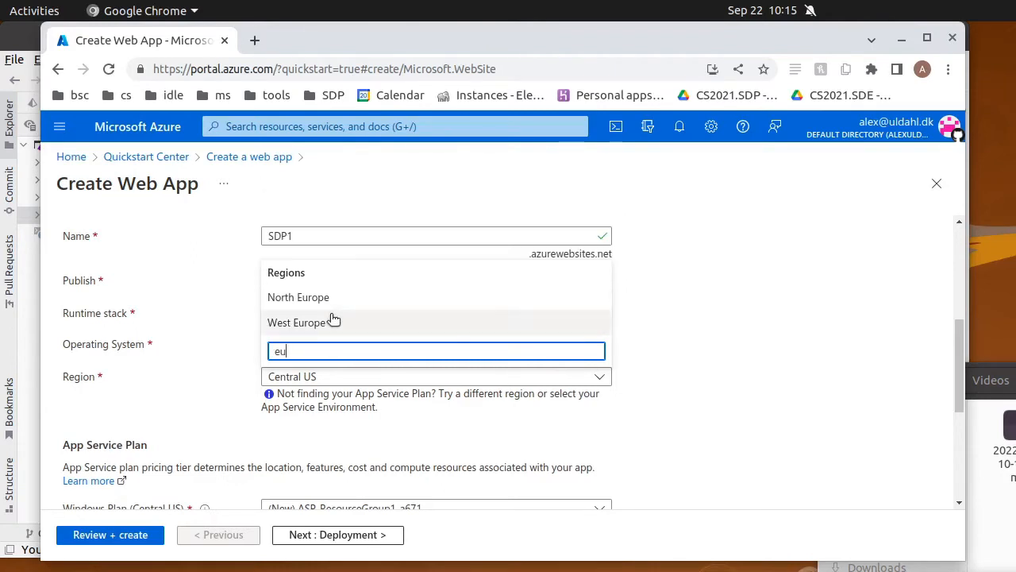
click(297, 297)
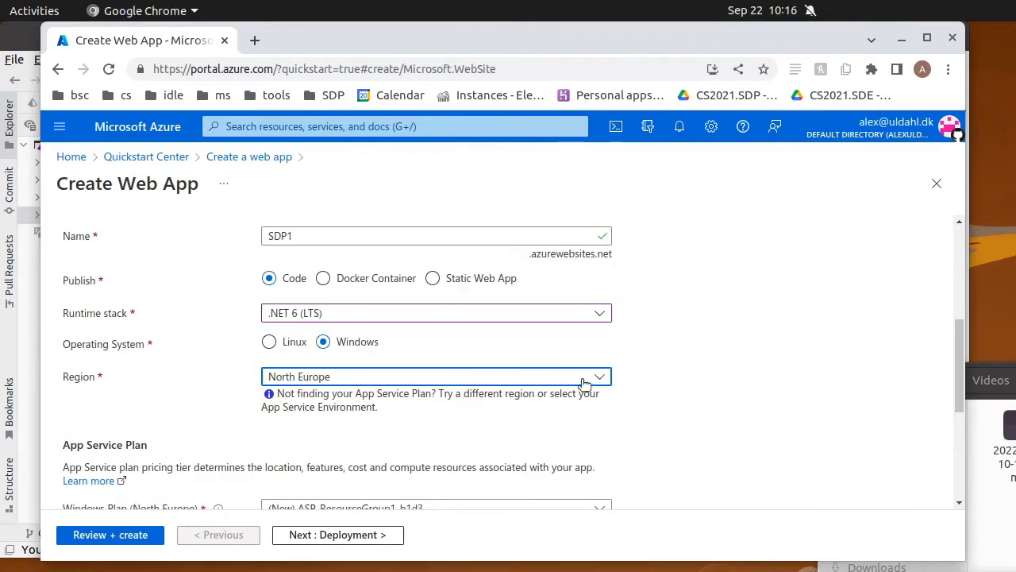
Move on to the Deployment tab, leaving continuous deployment disabled
scroll(down, 3)
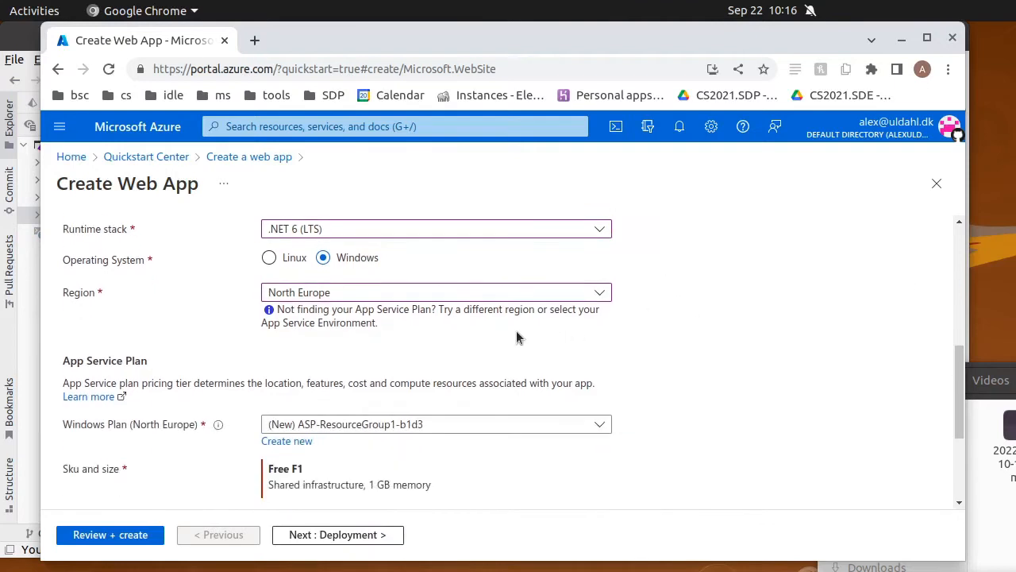
scroll(down, 3)
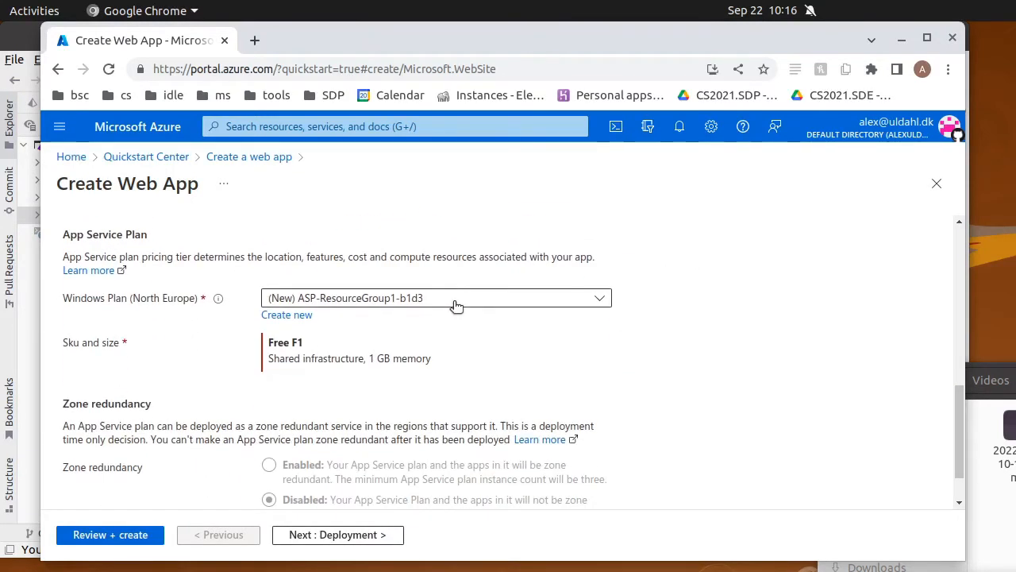
scroll(down, 3)
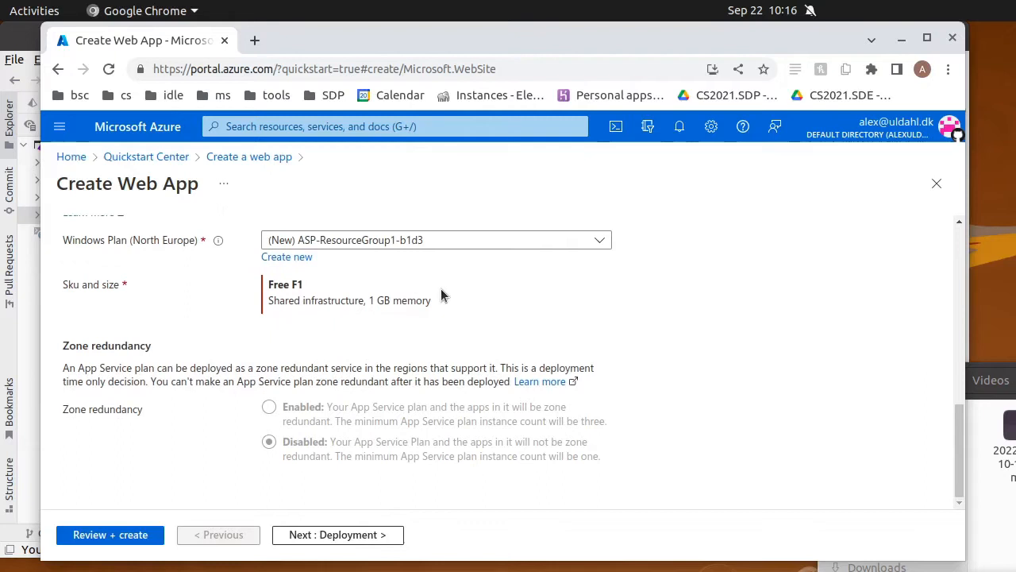
mouse_move(332, 280)
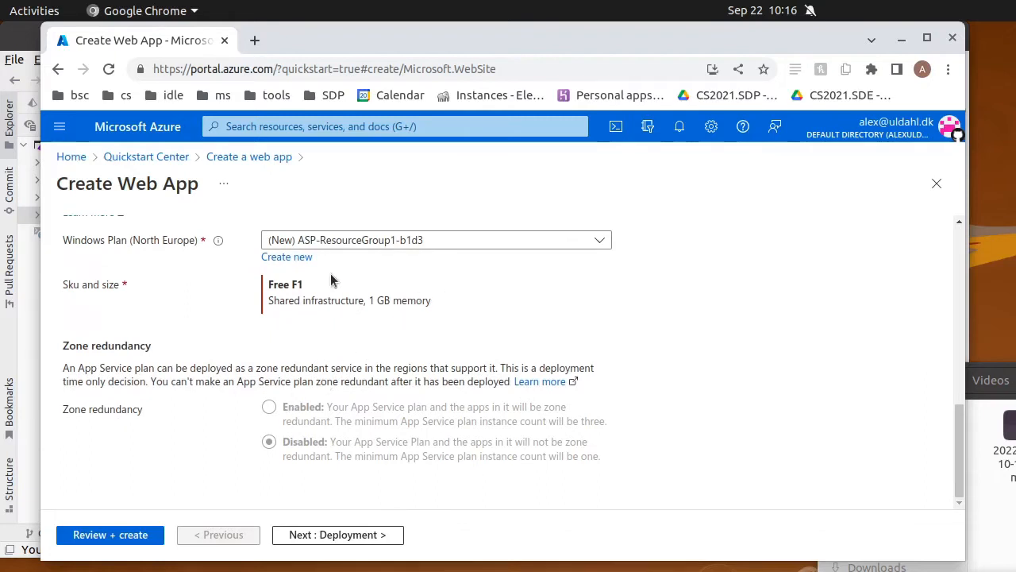
mouse_move(299, 553)
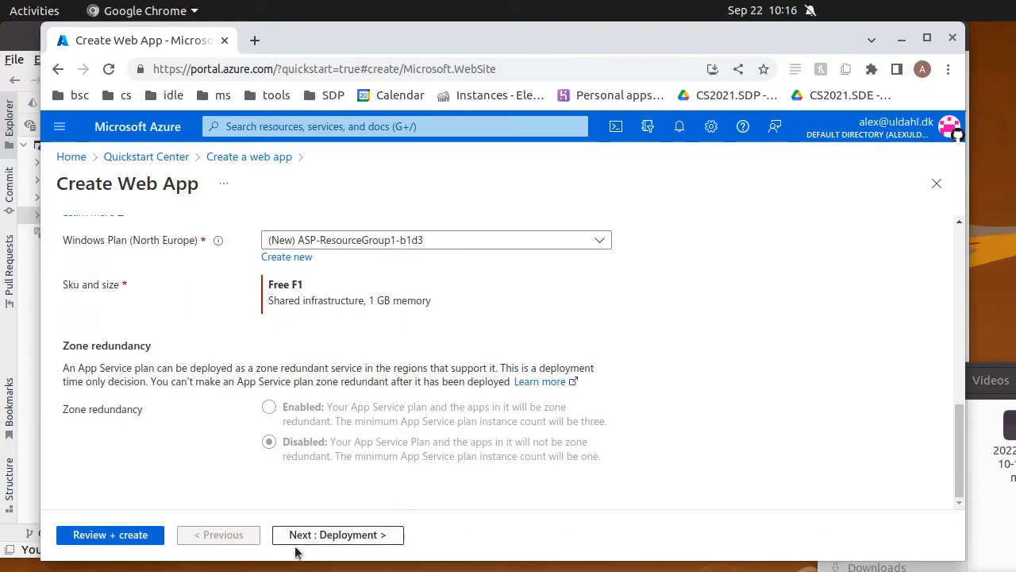
click(337, 534)
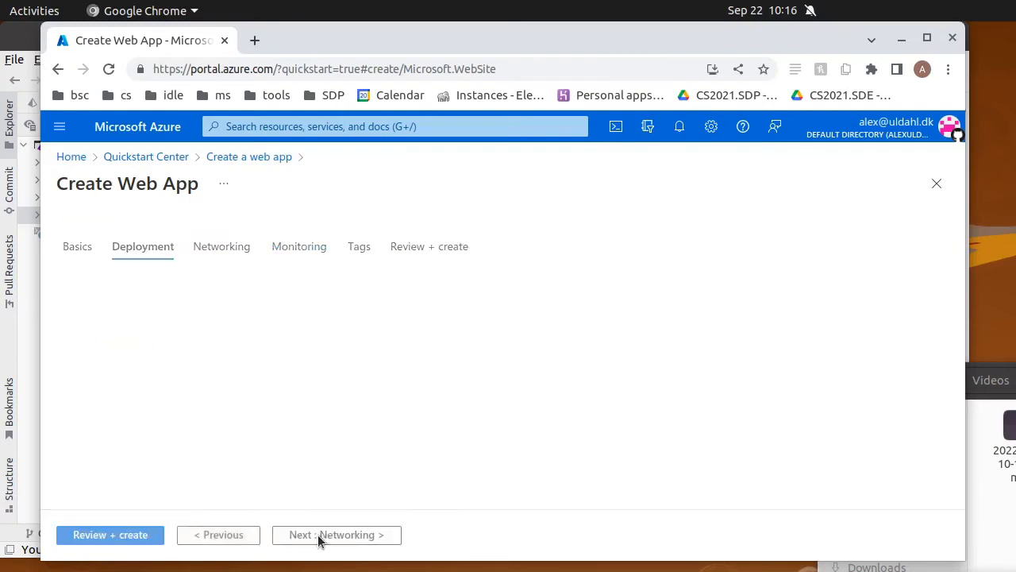
click(143, 246)
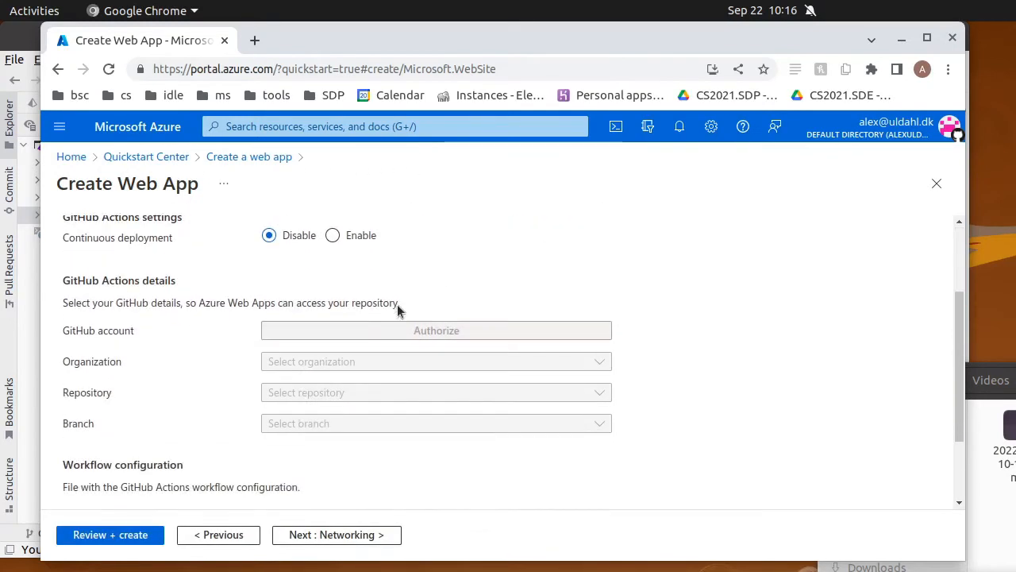
scroll(down, 3)
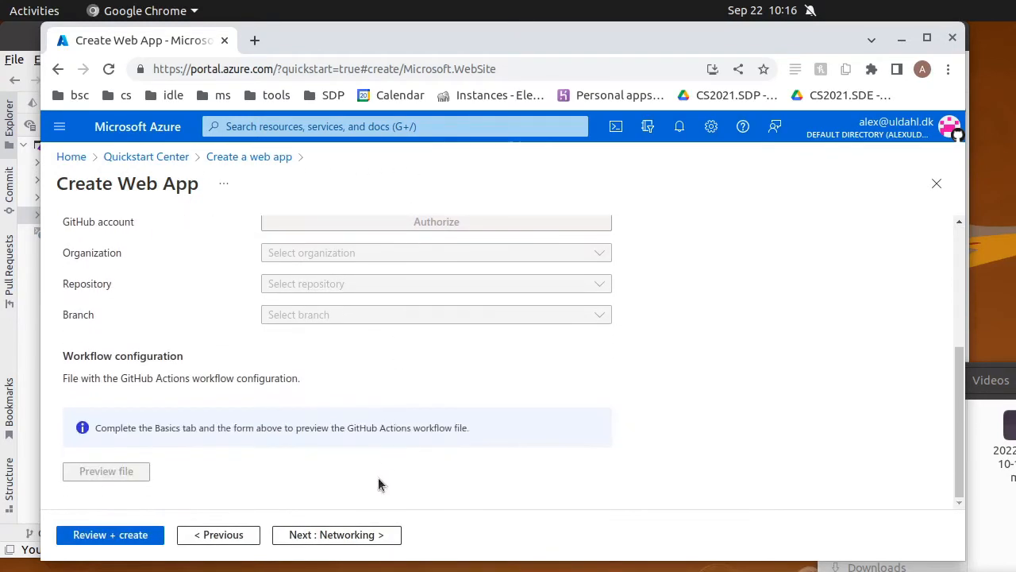
Review the validated SDP1 summary: .NET 6, Windows, North Europe, Free plan
click(109, 535)
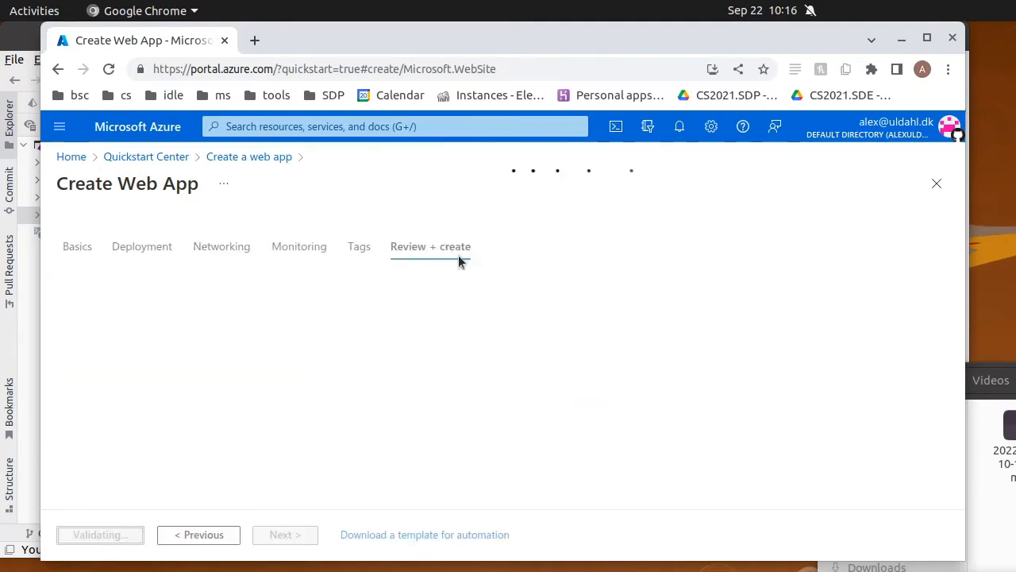
mouse_move(539, 328)
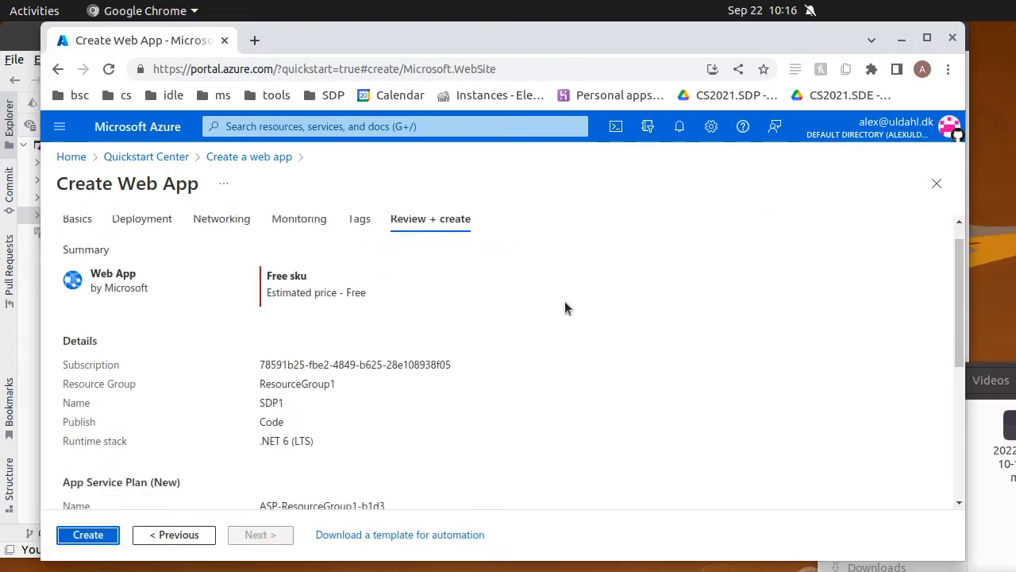
scroll(down, 3)
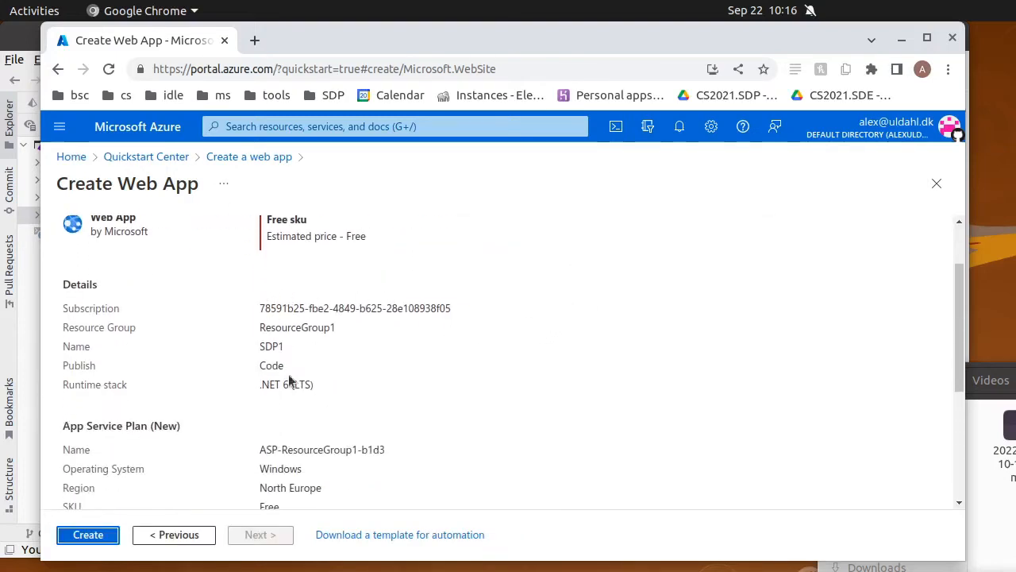
scroll(down, 3)
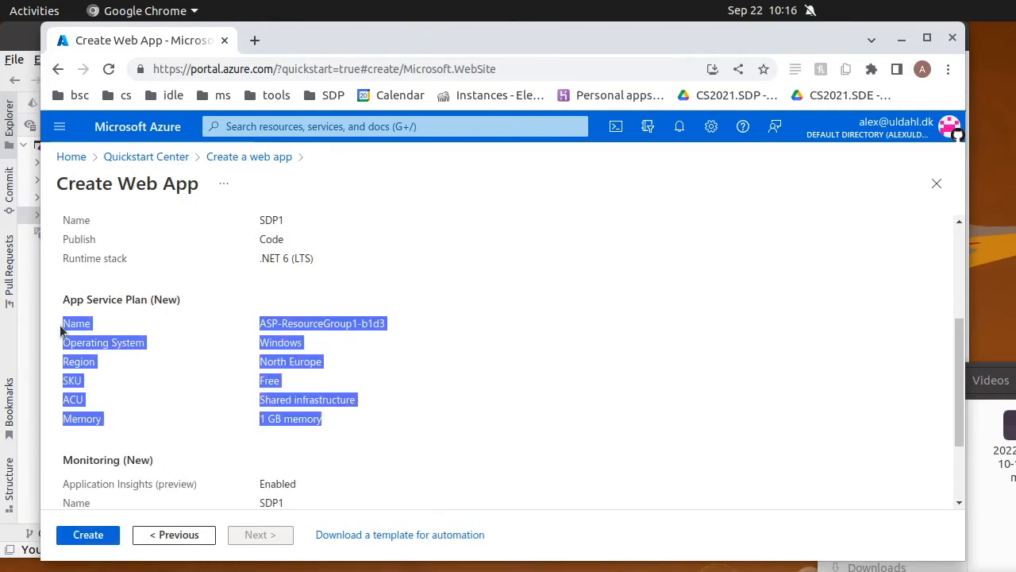
click(204, 333)
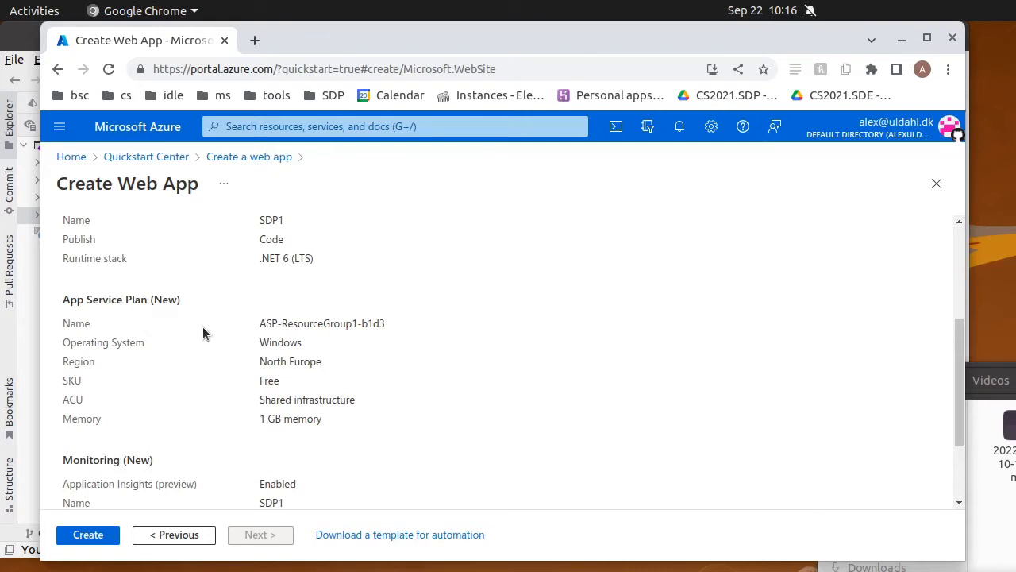
scroll(down, 3)
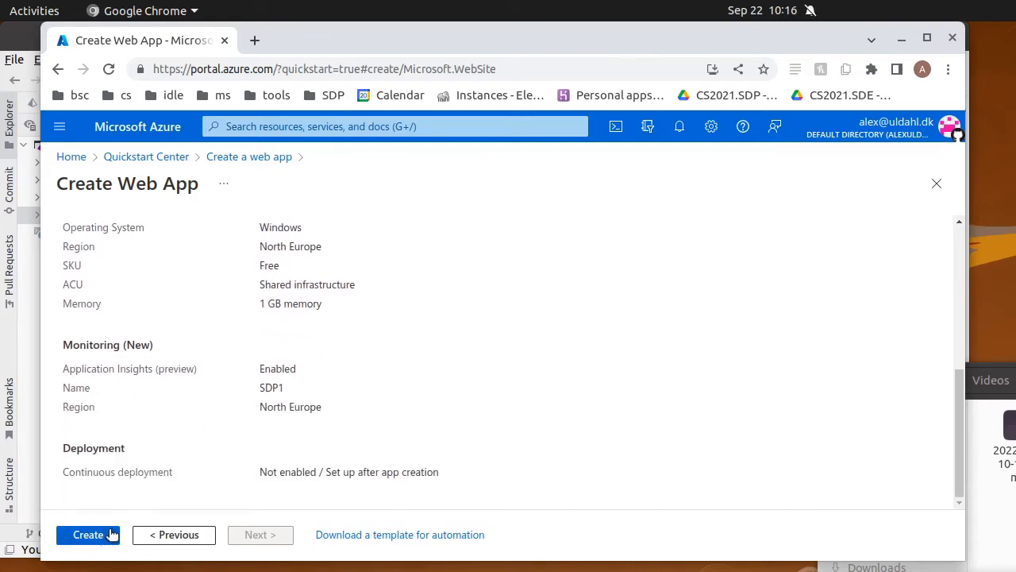
Submit SDP1 creation and view its in-progress deployment overview from Notifications
click(88, 534)
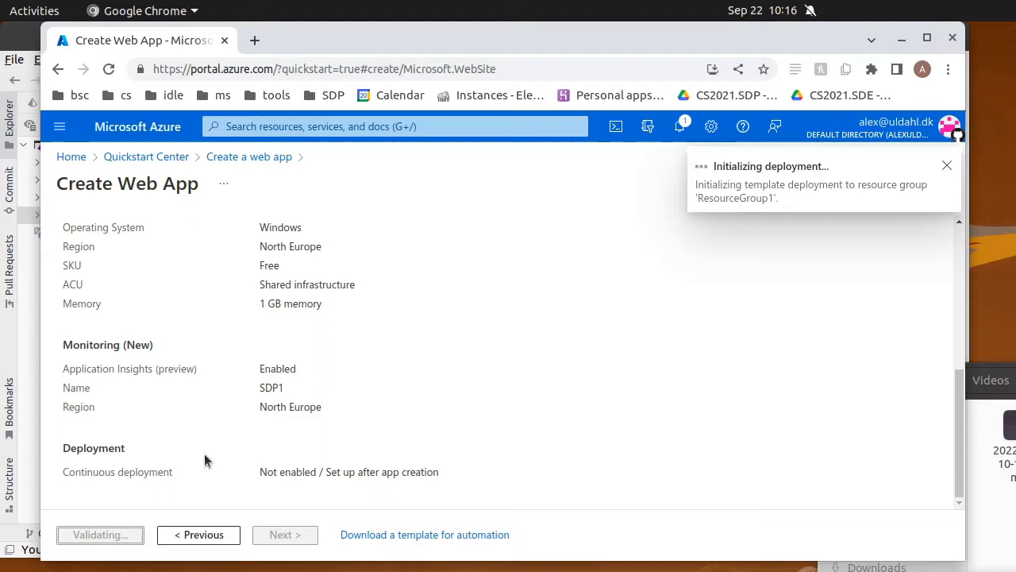
mouse_move(213, 441)
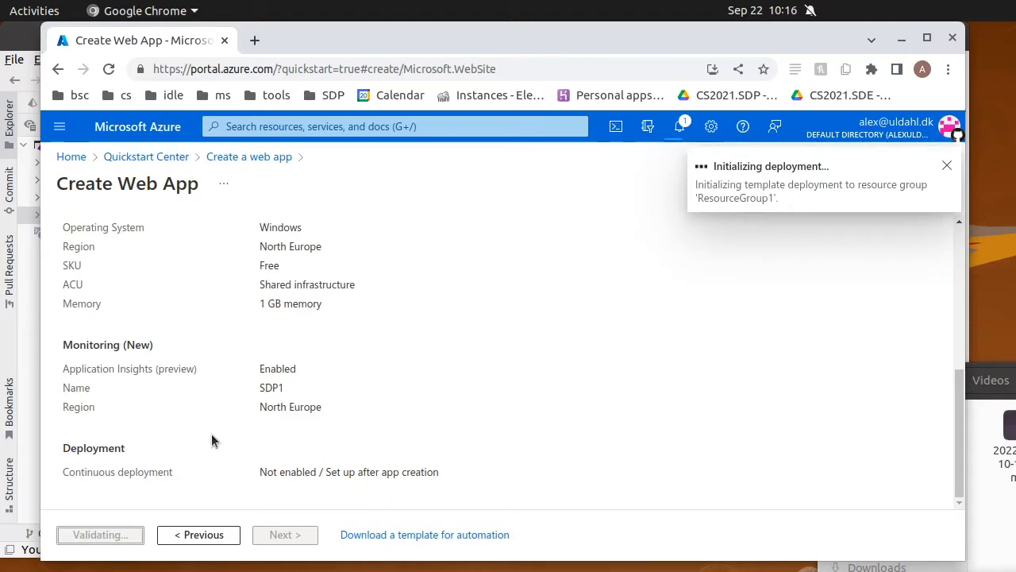
click(947, 165)
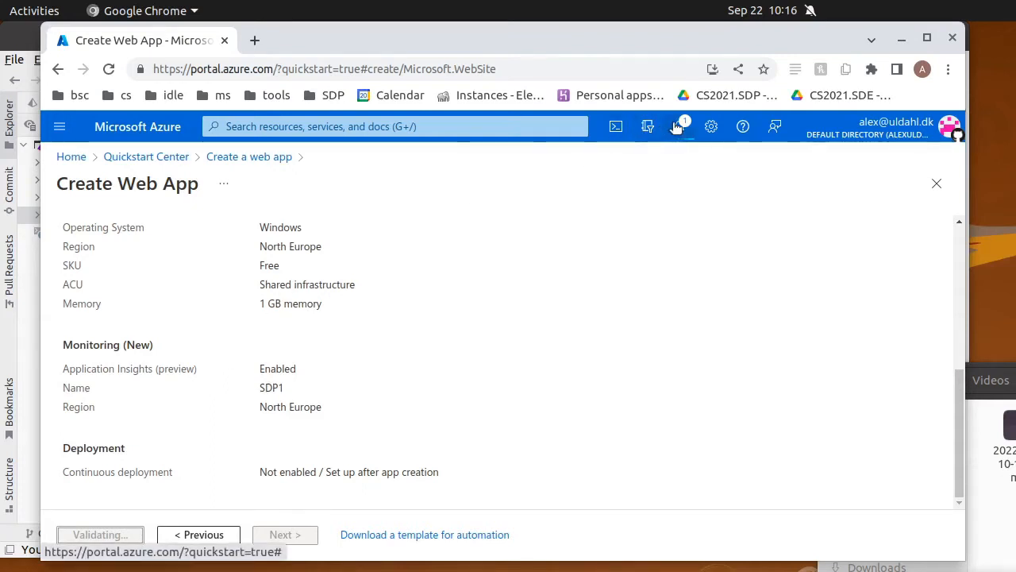
click(678, 126)
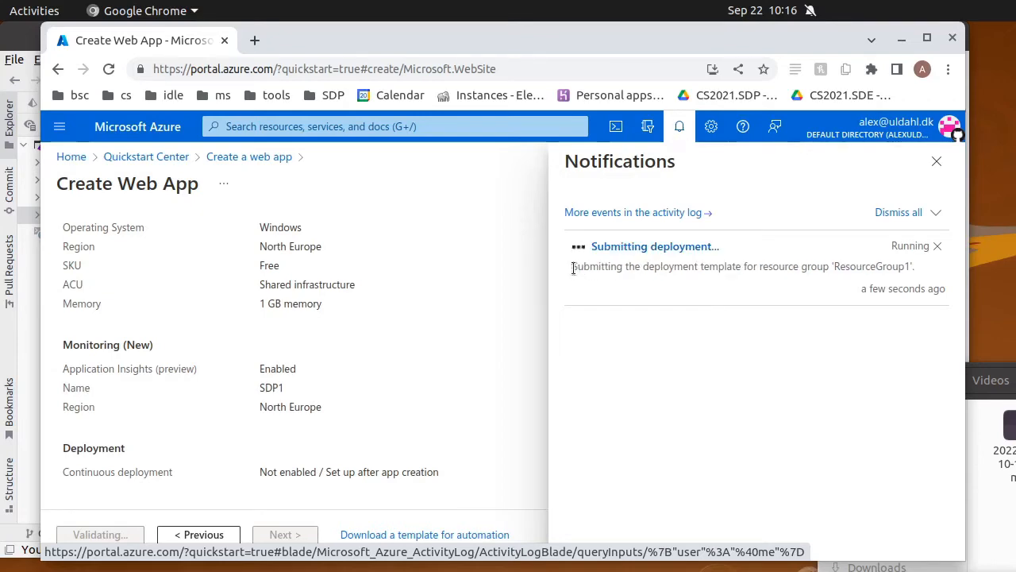
click(654, 246)
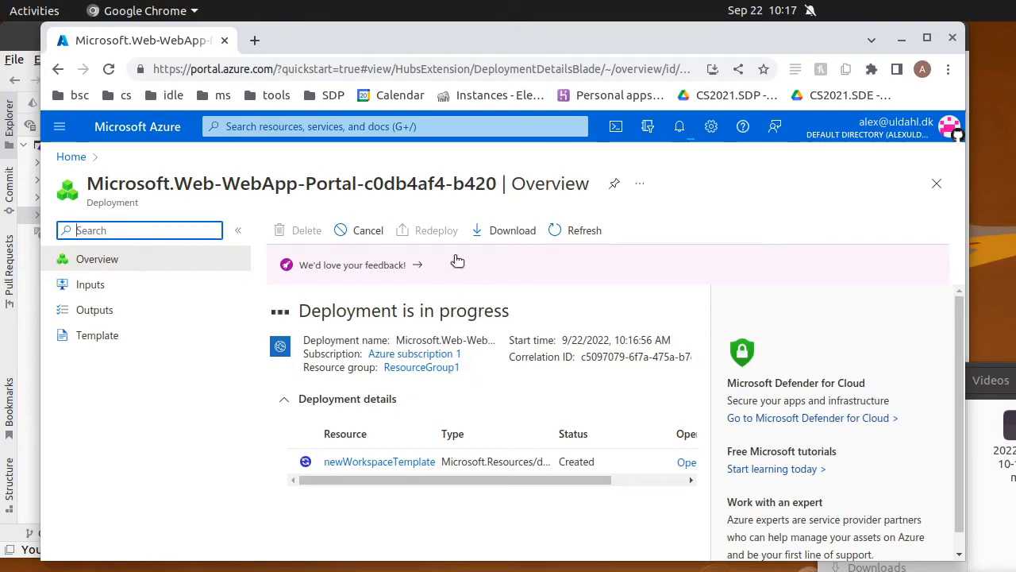
mouse_move(608, 241)
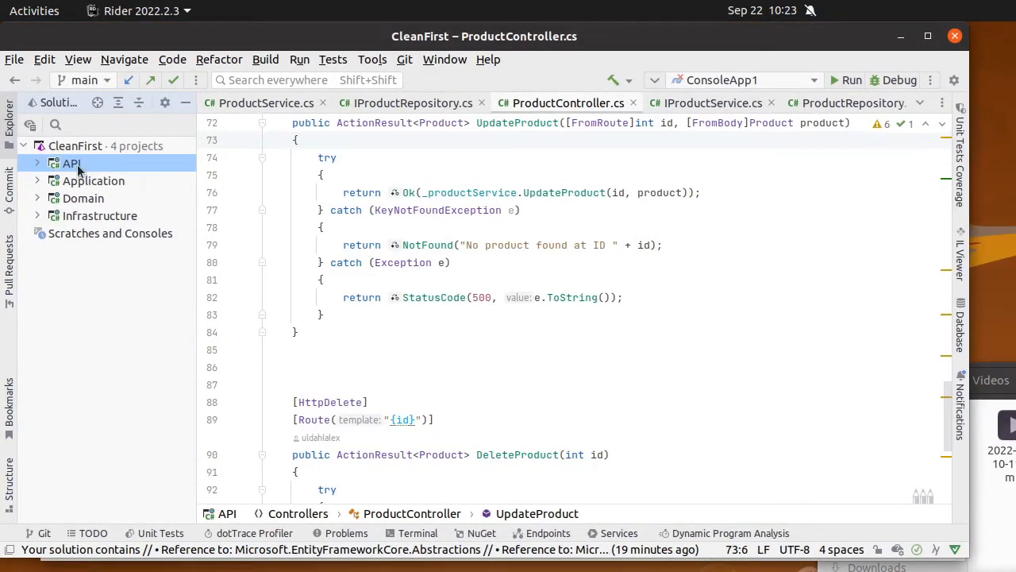
Install Azure Toolkit for Rider through the API project's Publish > Azure option
right_click(71, 163)
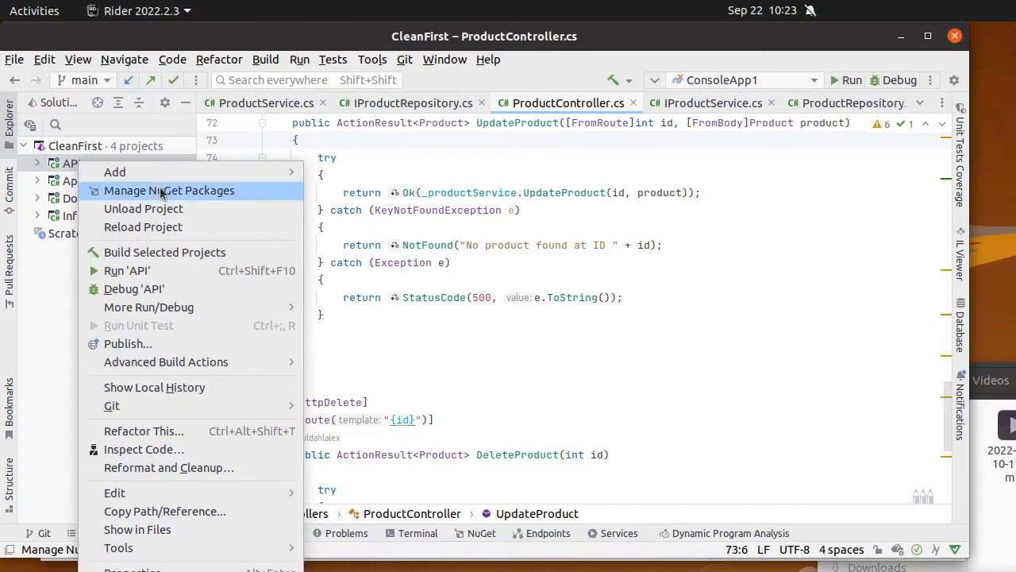
mouse_move(224, 337)
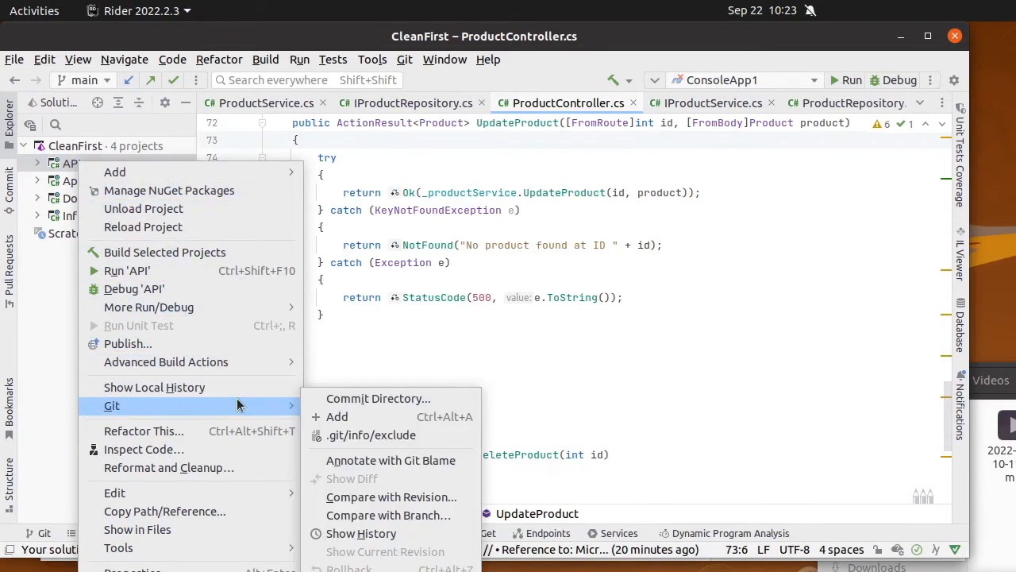
mouse_move(238, 344)
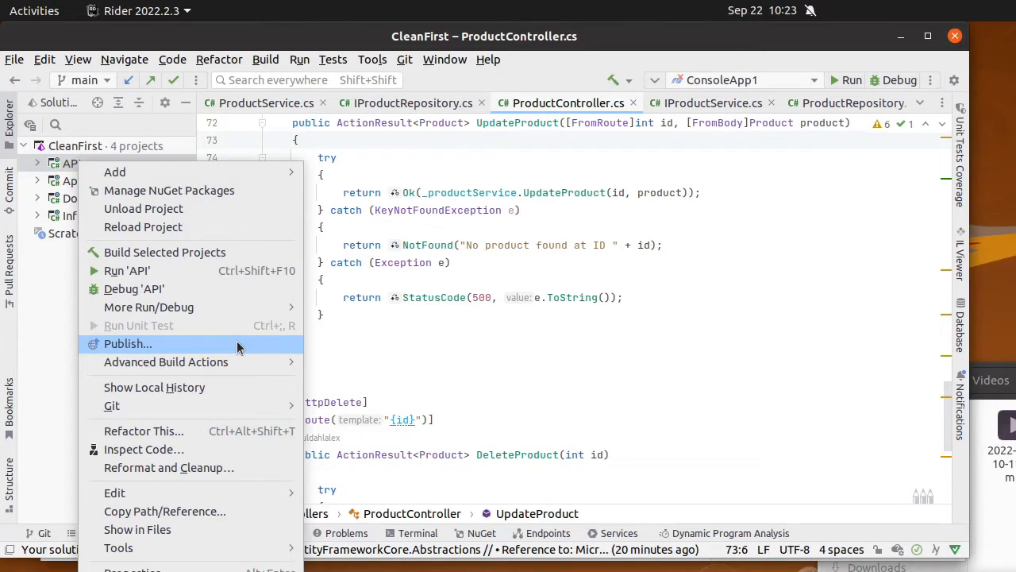
click(128, 342)
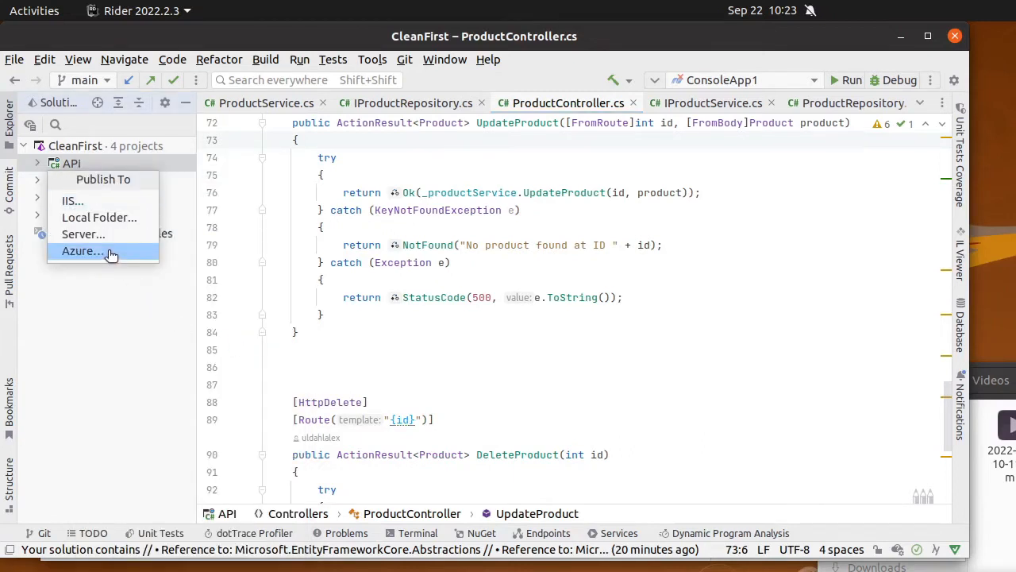
click(81, 251)
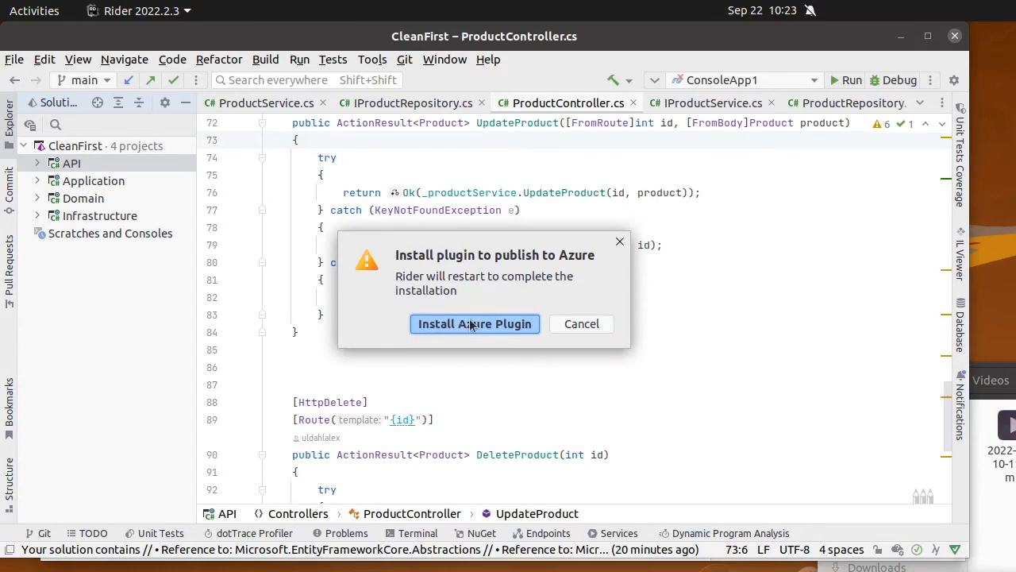
click(581, 323)
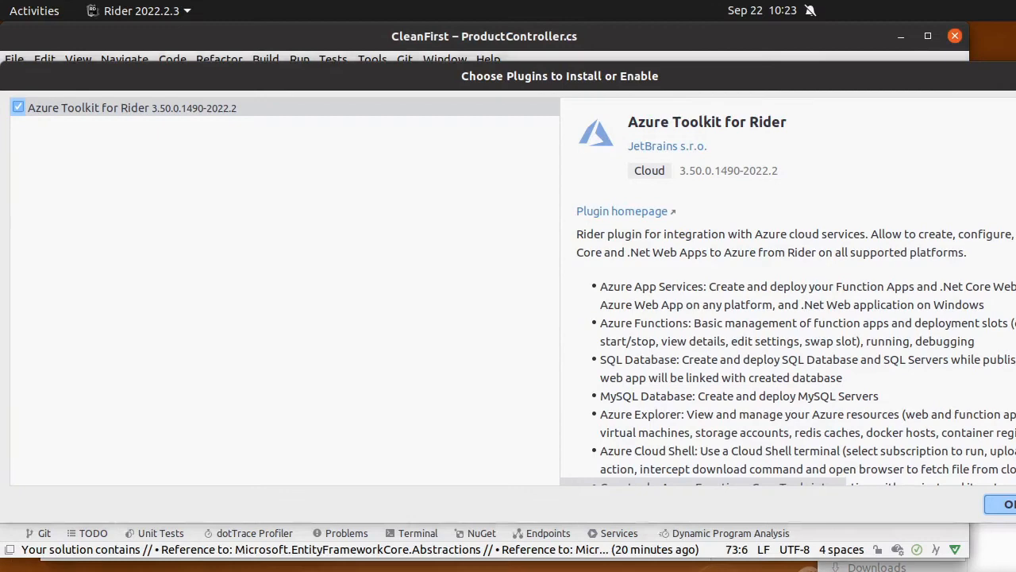
click(1005, 504)
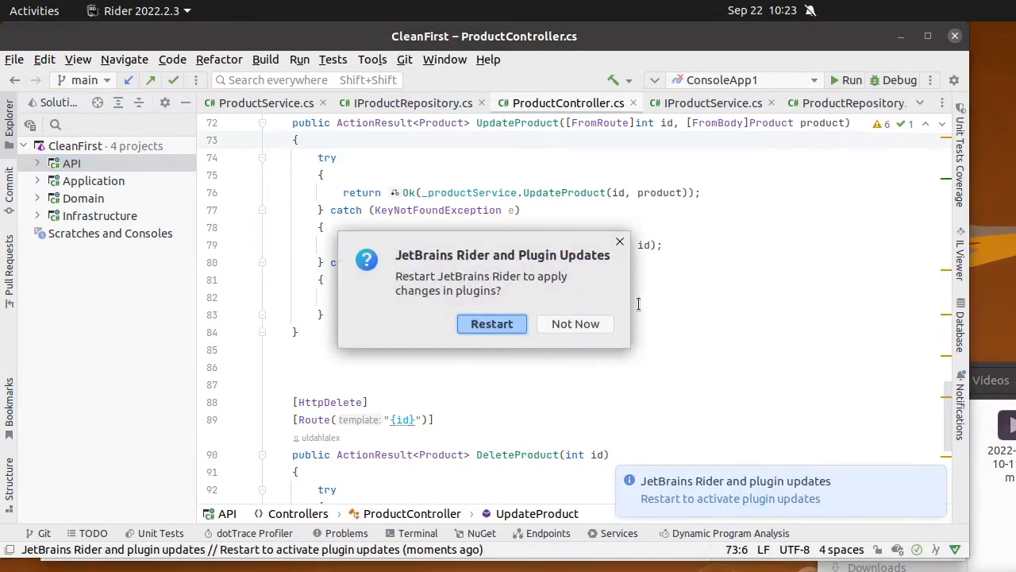
mouse_move(491, 324)
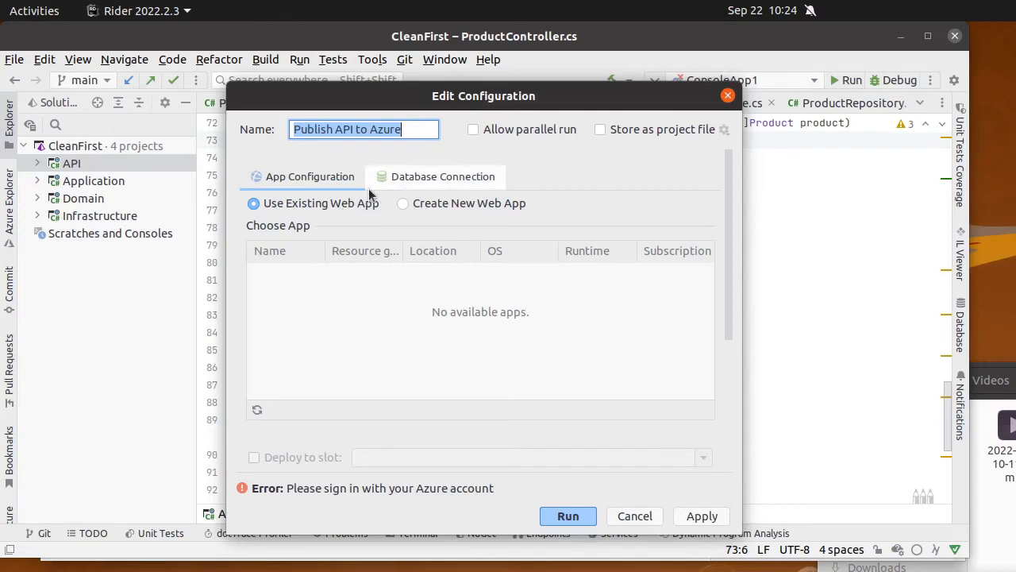
mouse_move(448, 508)
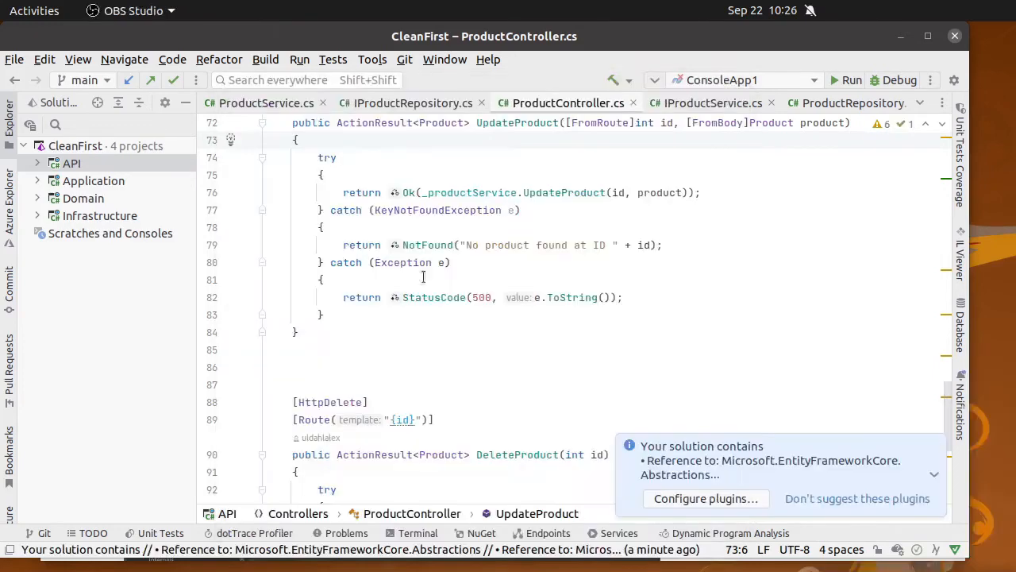
Close the Publish API to Azure configuration and return to the code editor
click(13, 59)
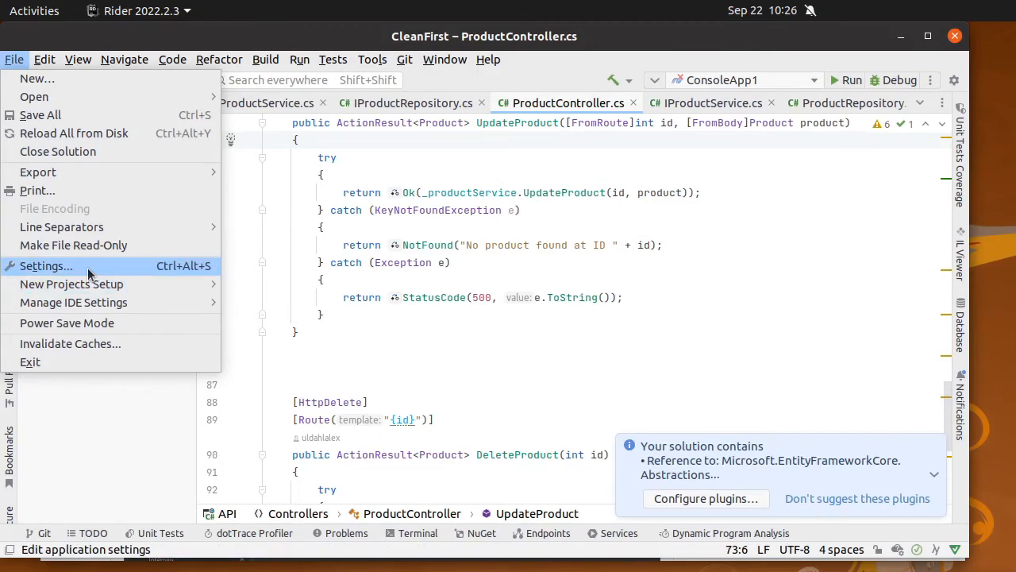
Sign in to Azure via device login in Settings, keeping Azure subscription 1 selected
click(45, 266)
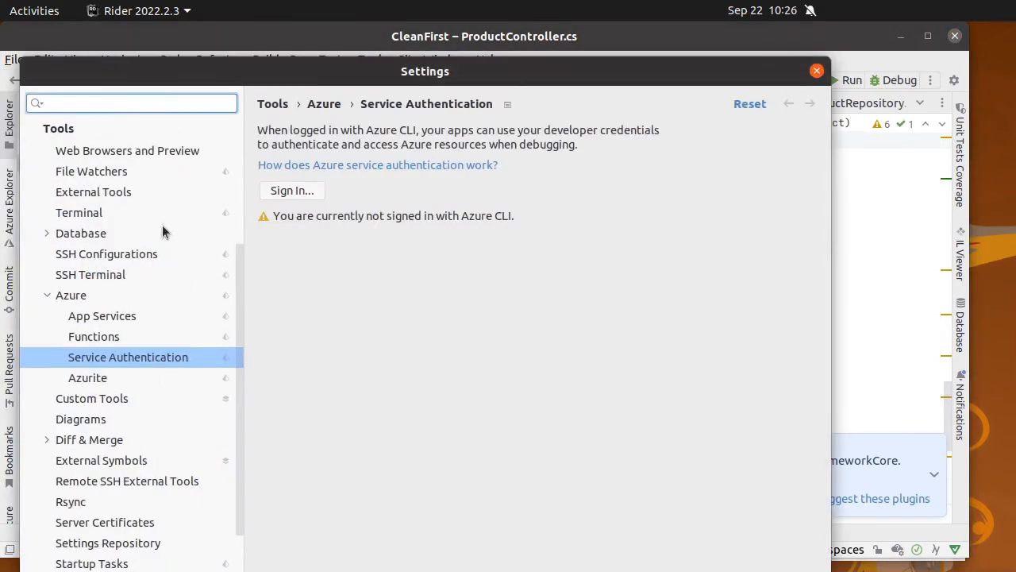
mouse_move(121, 371)
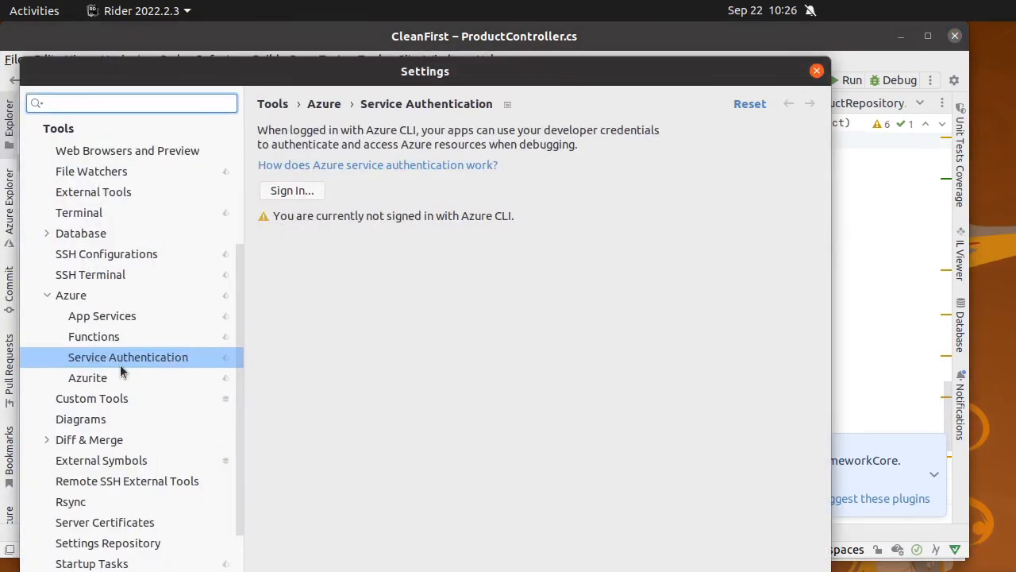
text(a)
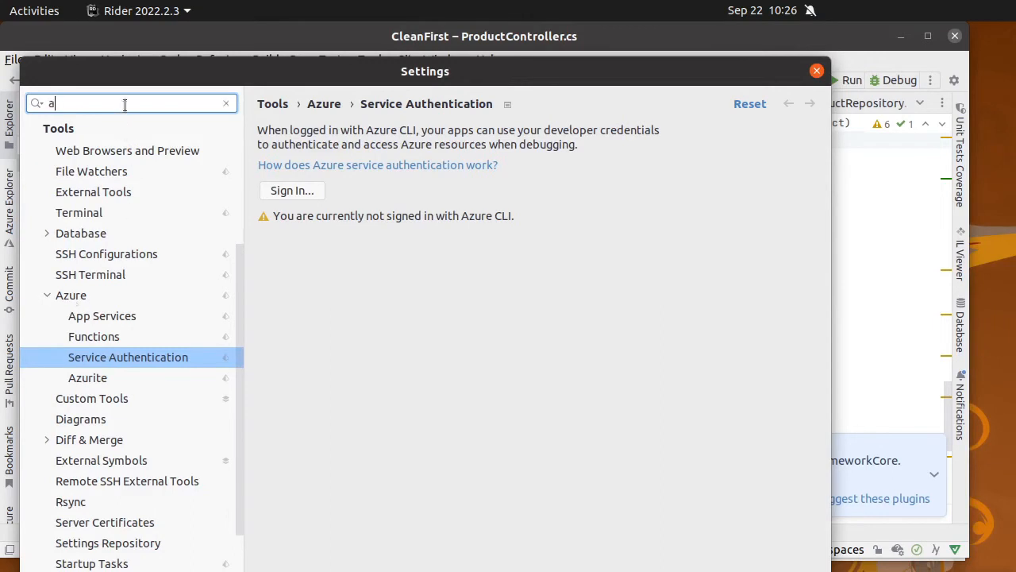
text(zure)
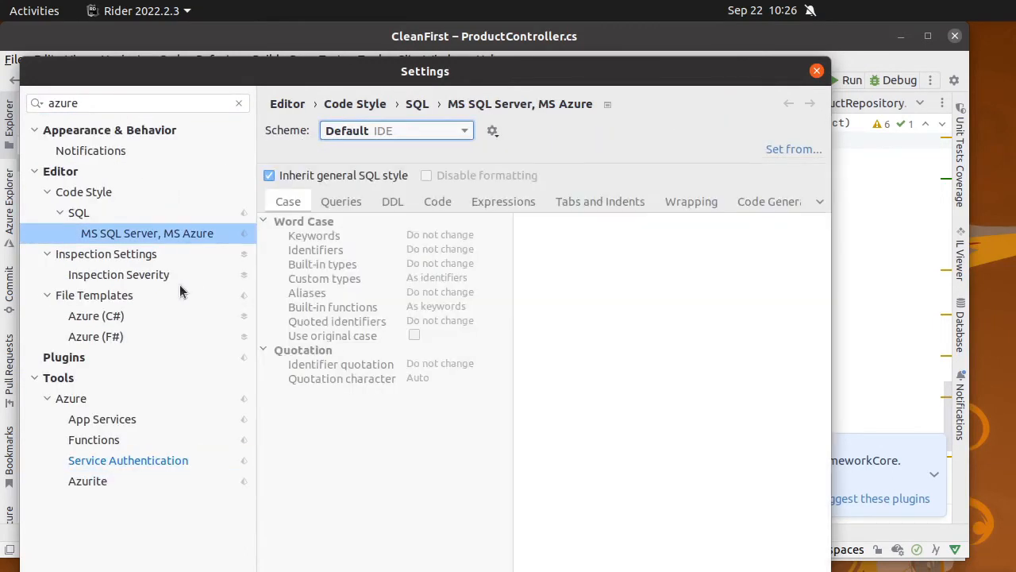
click(128, 461)
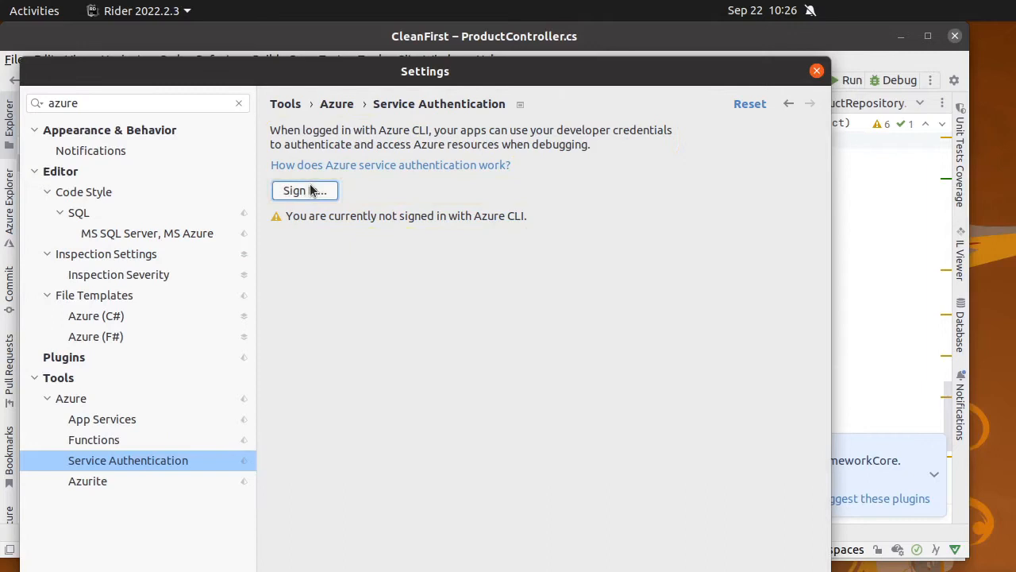
click(304, 190)
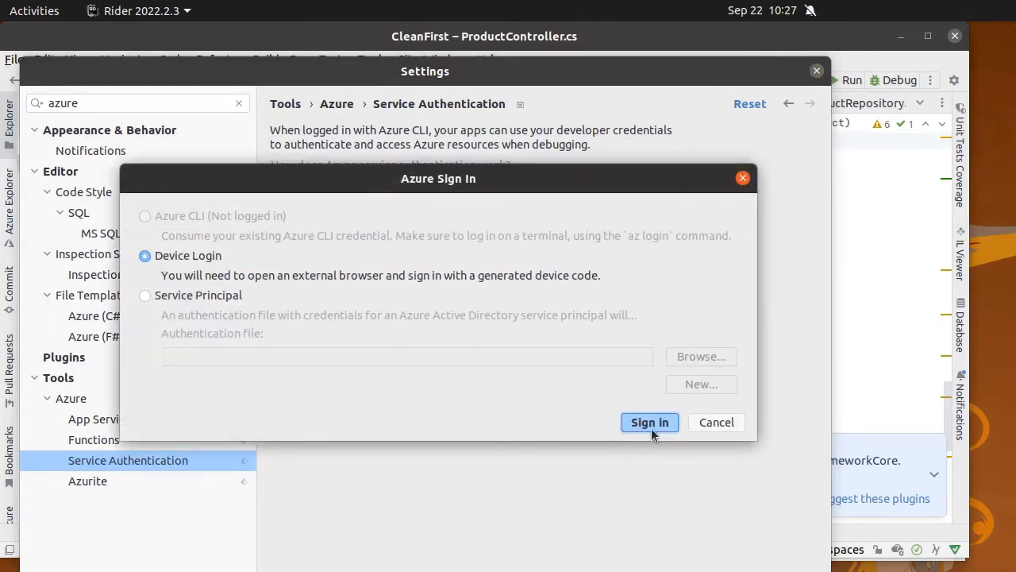
click(650, 422)
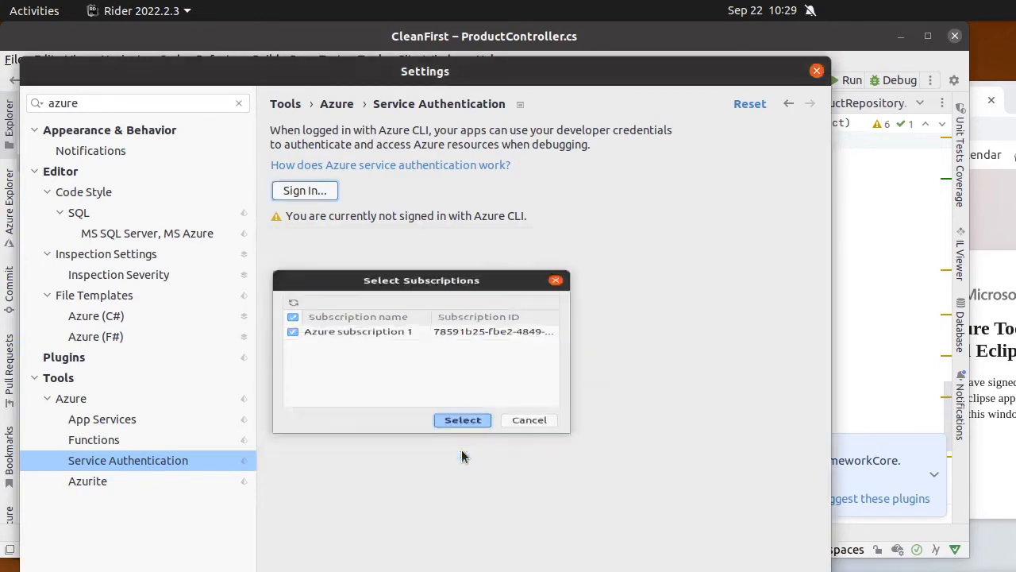
click(462, 420)
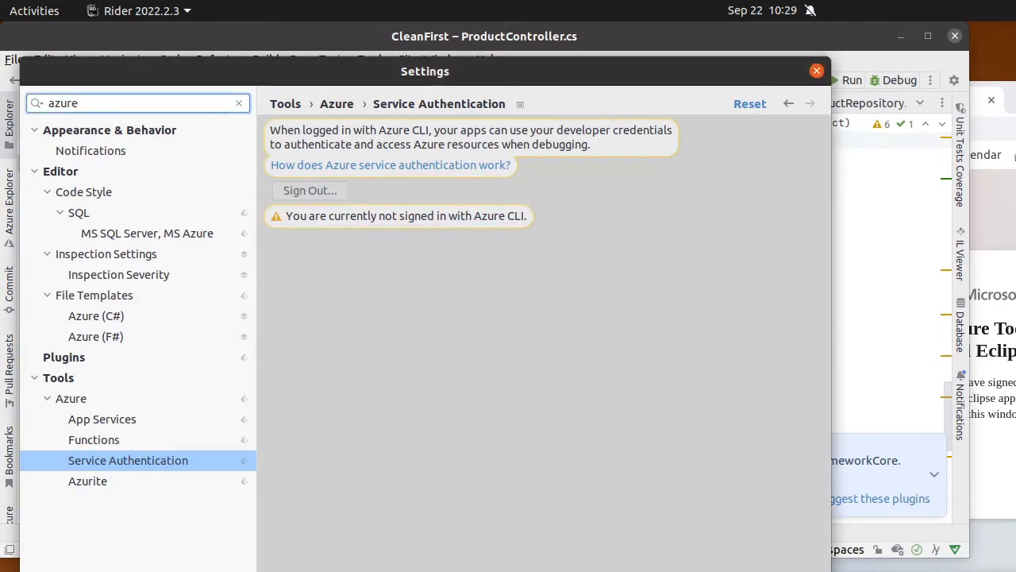
click(816, 71)
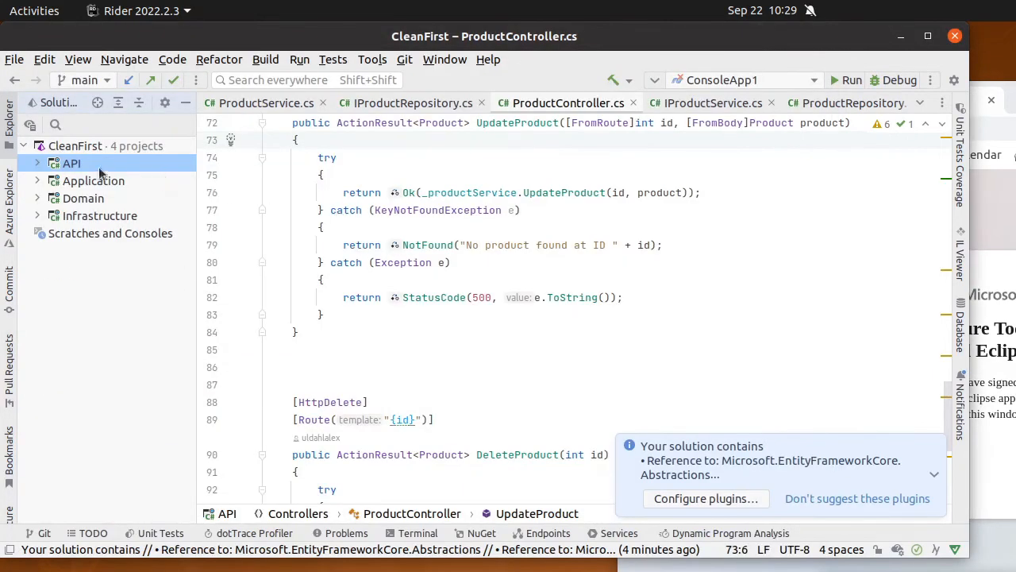
Publish the API project to the existing SDP1 Azure web app
right_click(70, 163)
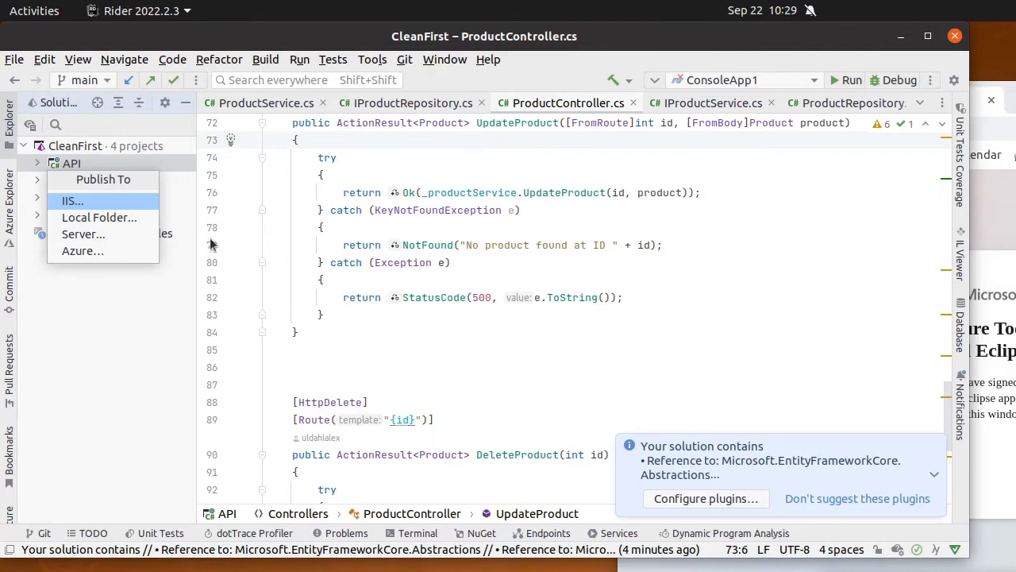
click(82, 251)
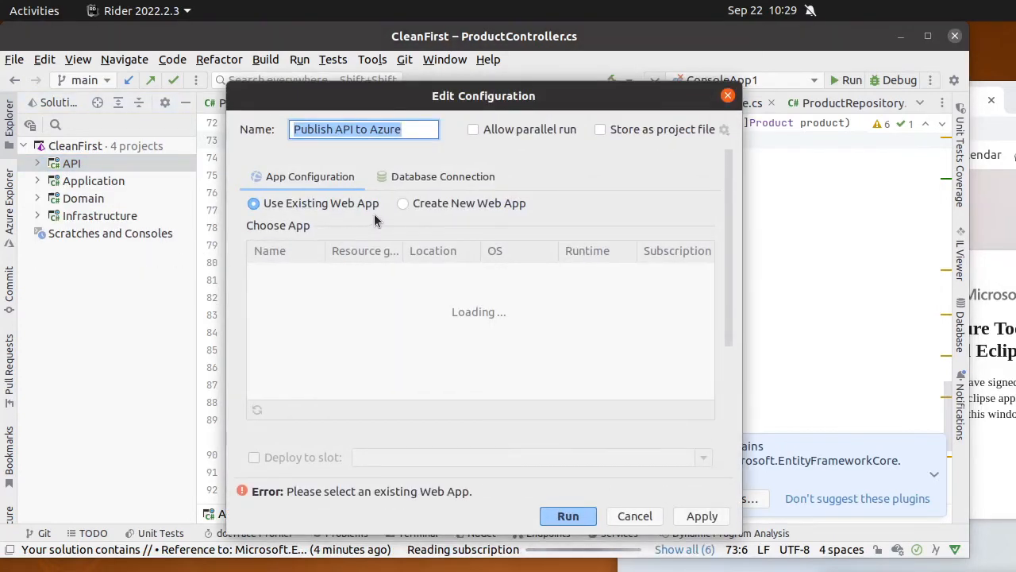
mouse_move(448, 370)
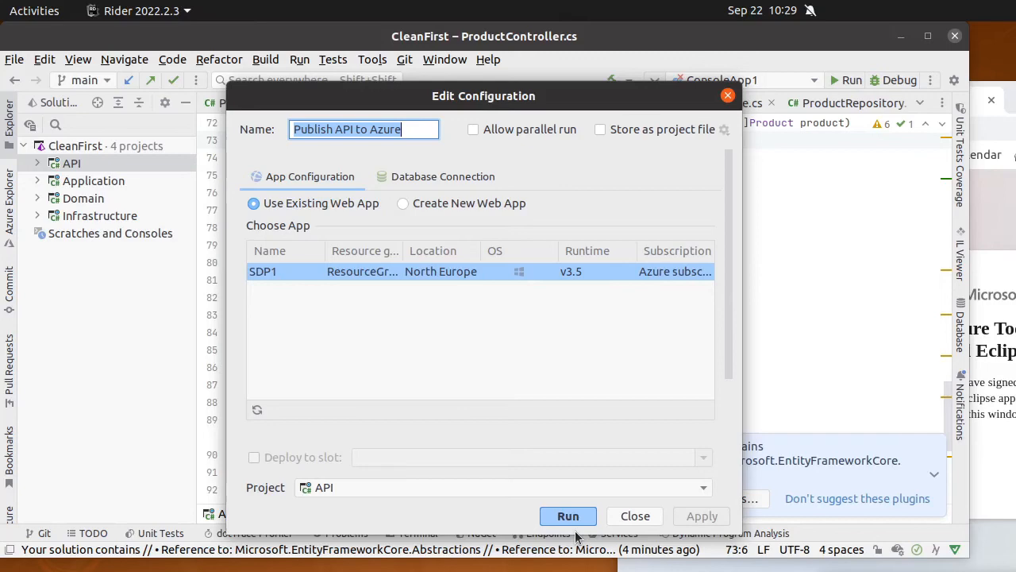
click(567, 516)
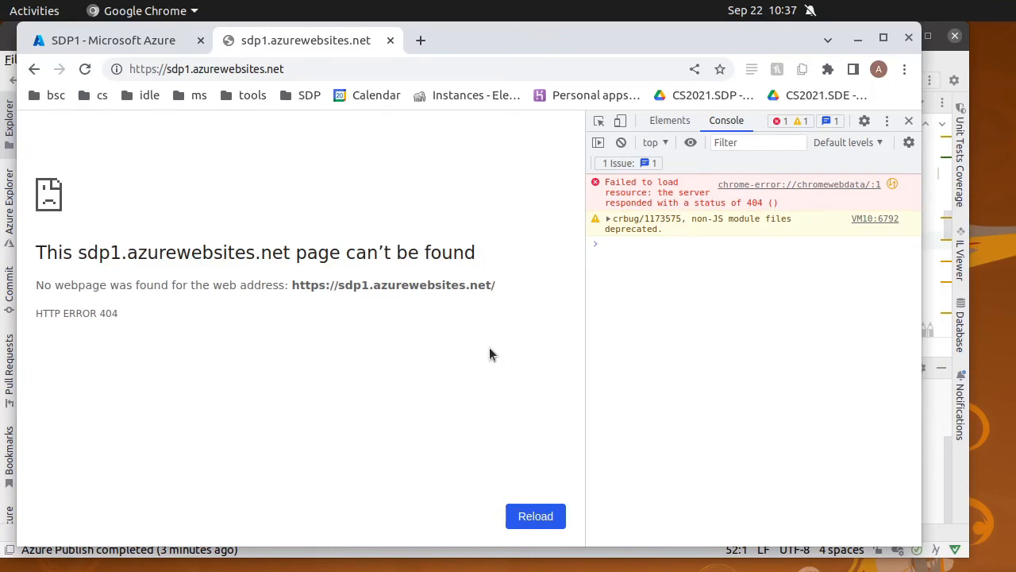
mouse_move(401, 60)
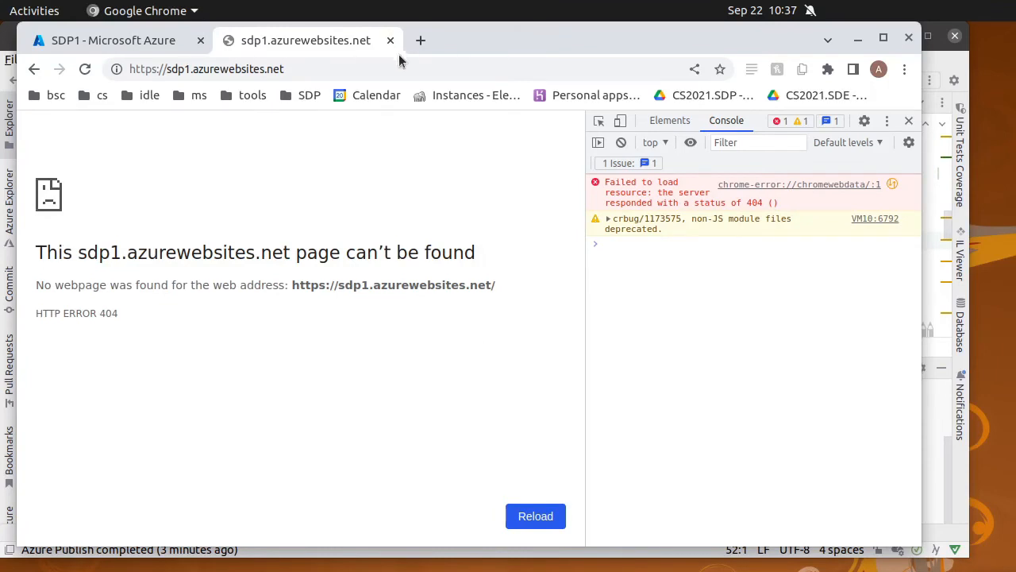
Call /product/rebuilddb on the SDP1 site, then load /product returning an empty list
click(389, 69)
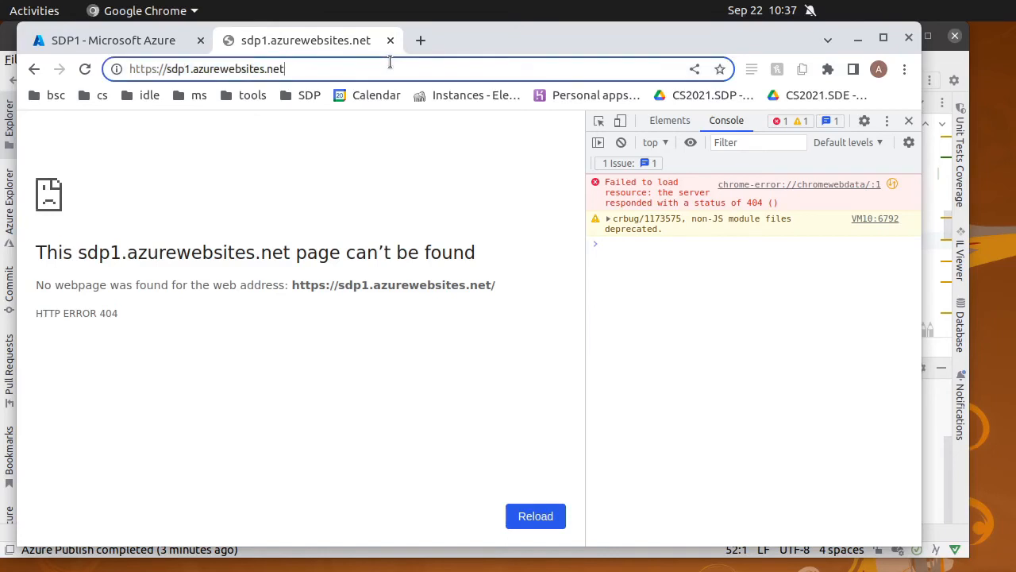
text(/product/rebuilddb)
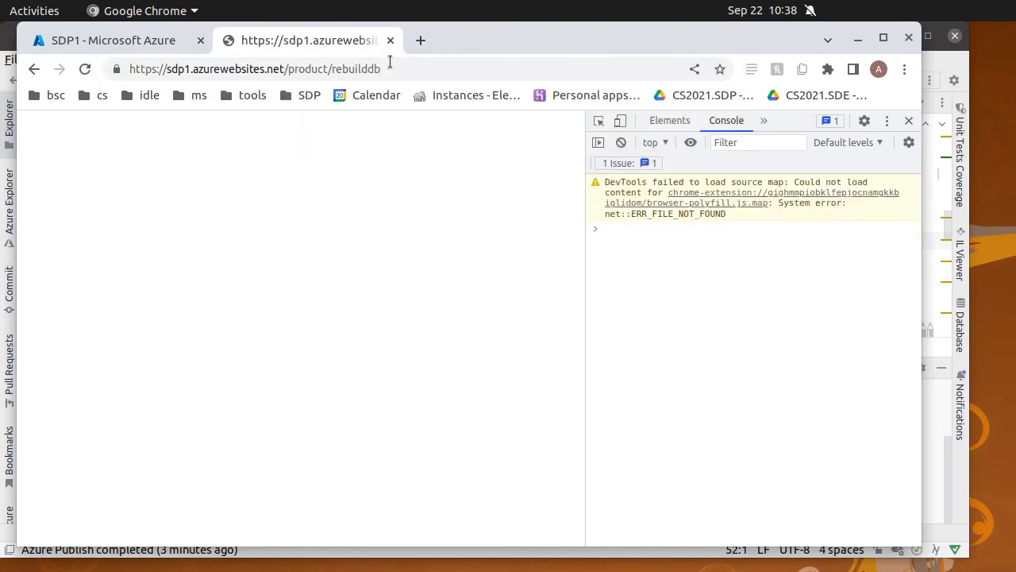
double_click(365, 69)
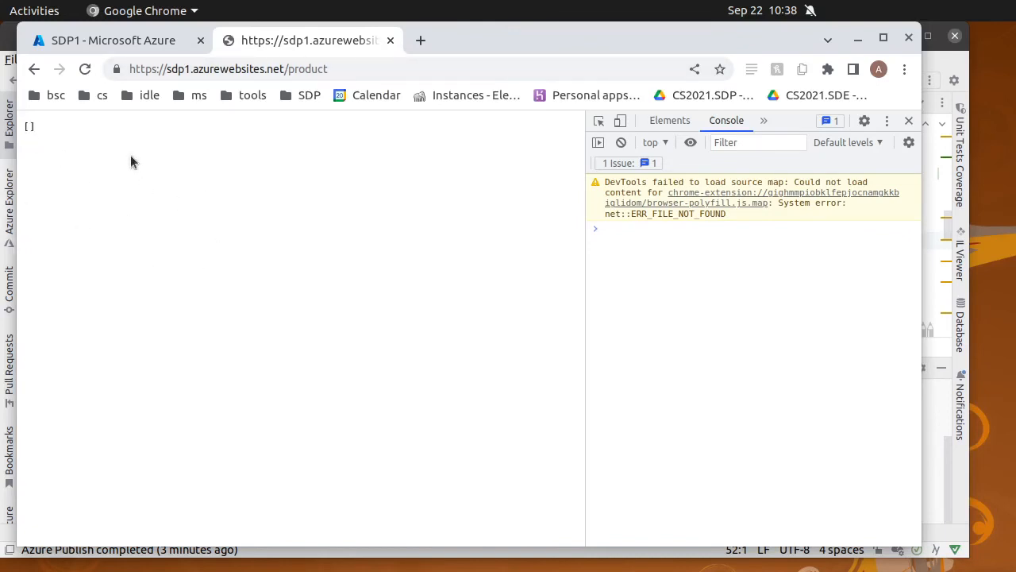
mouse_move(179, 214)
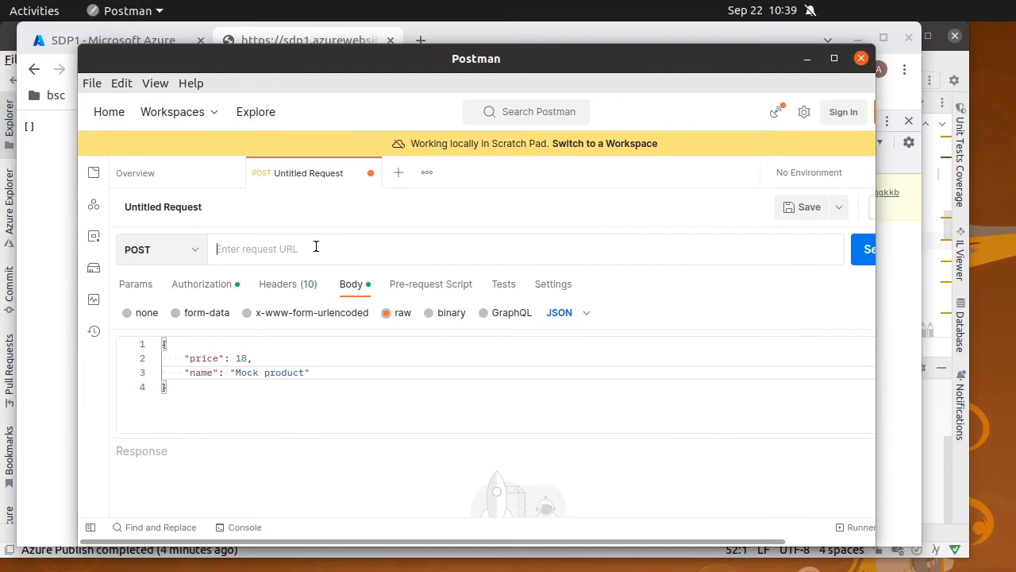
text(https://sdp1.azurewebsites.net/product)
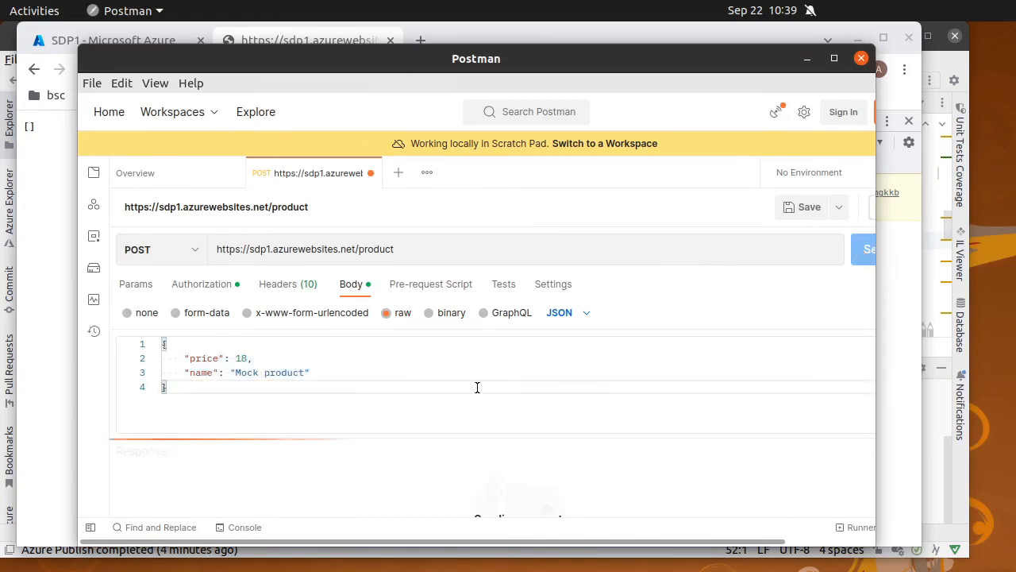
click(871, 248)
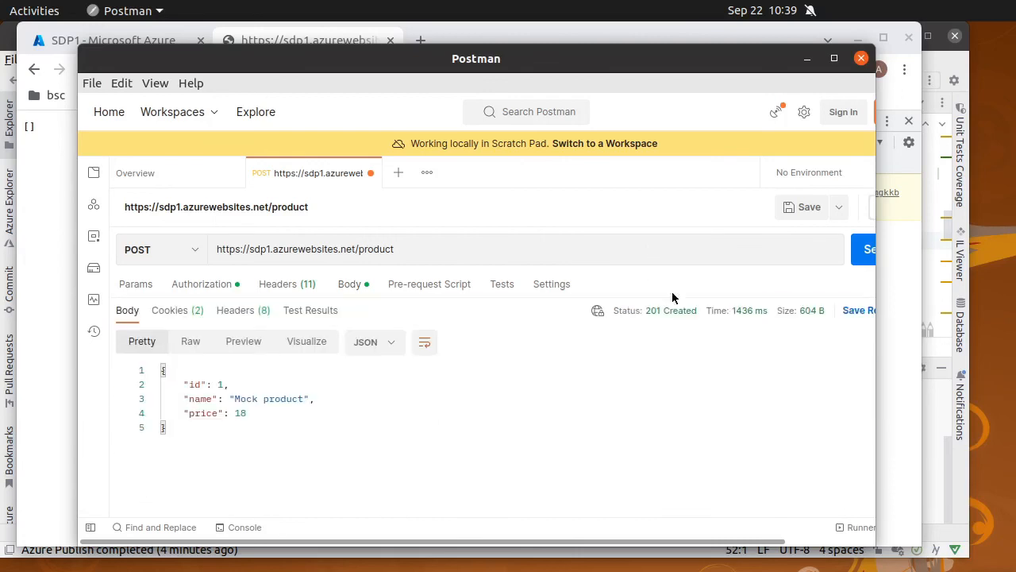
double_click(671, 310)
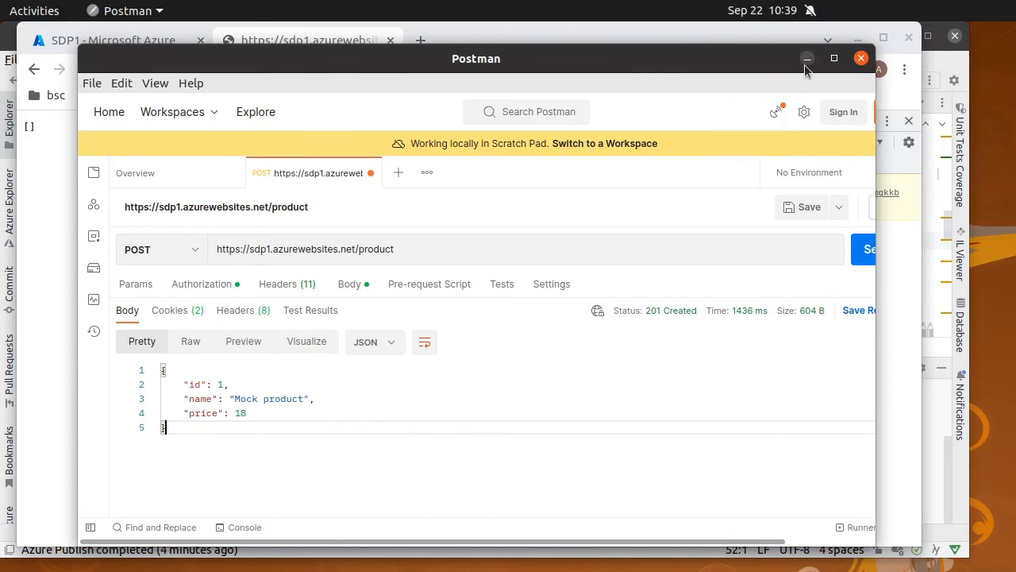
mouse_move(729, 54)
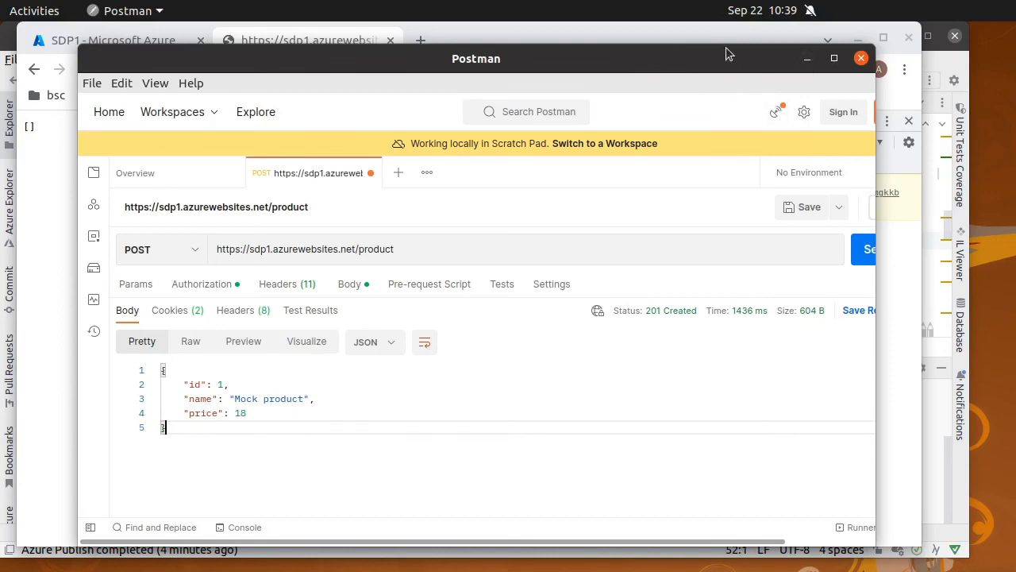